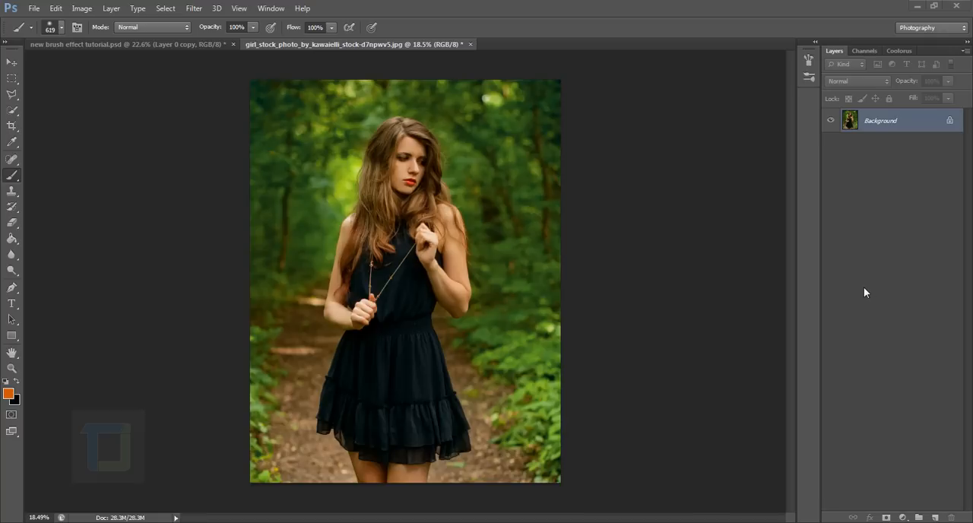
Step: Resize the photo to 1540×2000 px and convert the Background into editable Layer 0
click(34, 8)
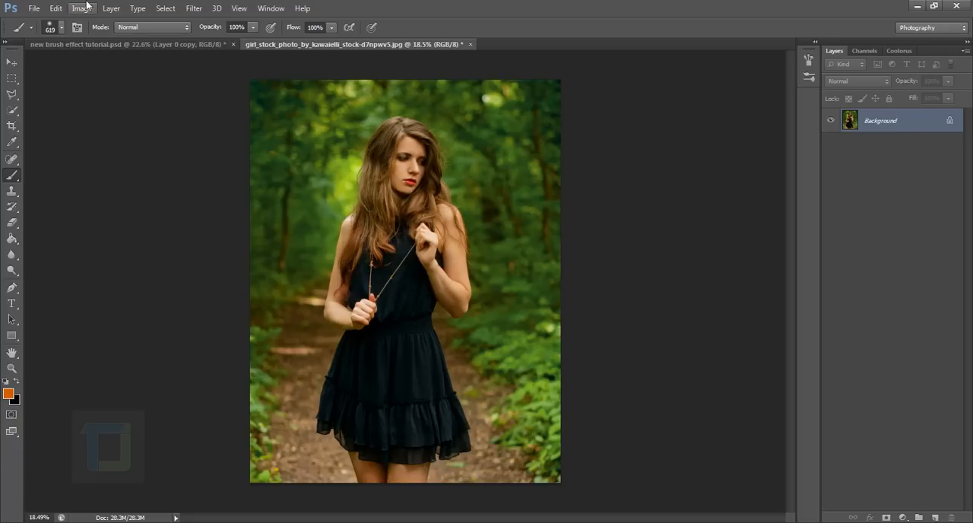
click(81, 9)
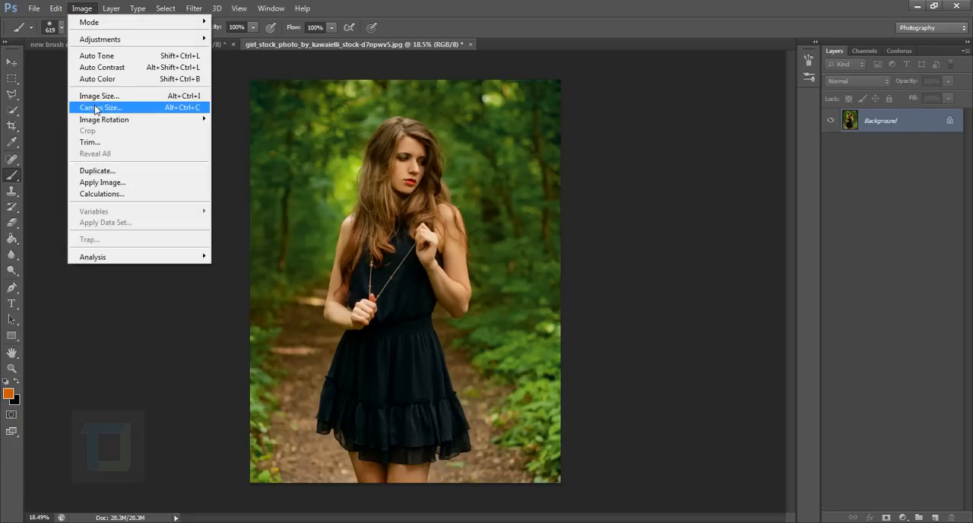
click(99, 95)
text(2000)
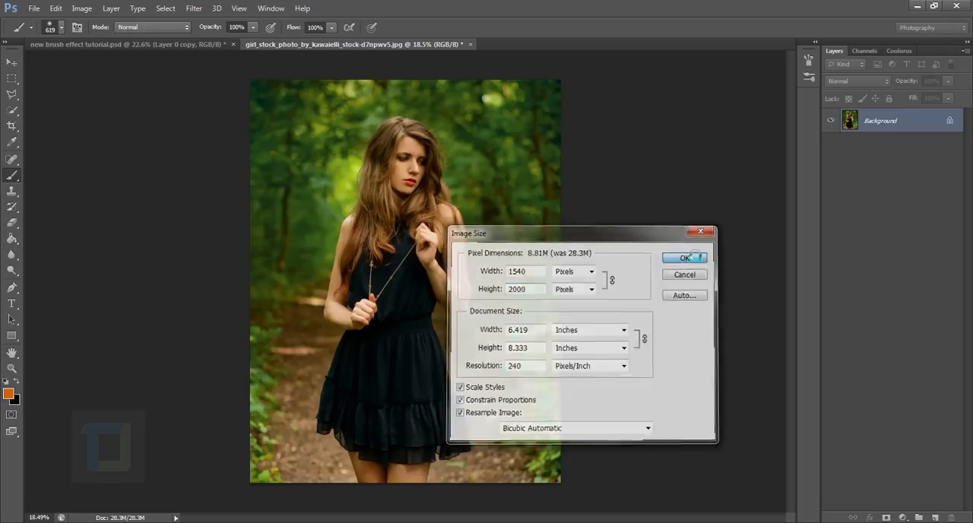
click(683, 257)
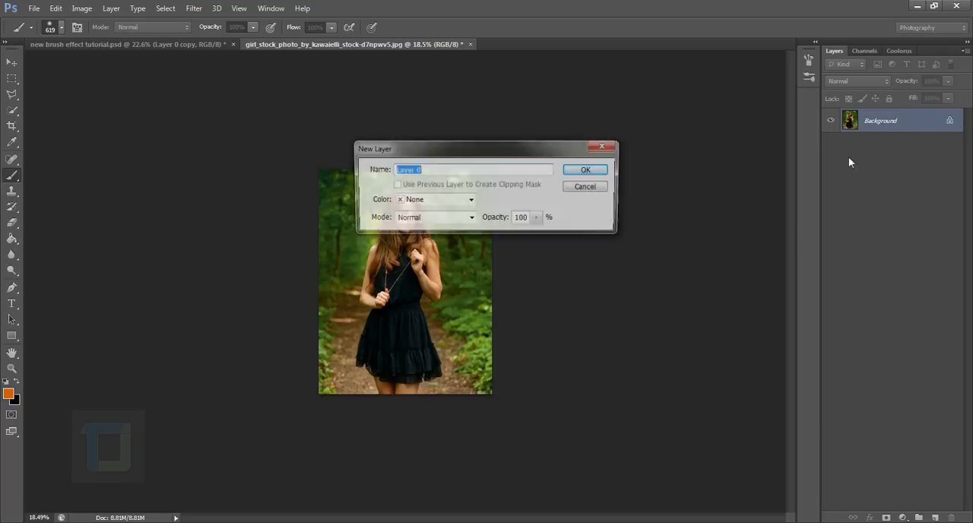
click(585, 168)
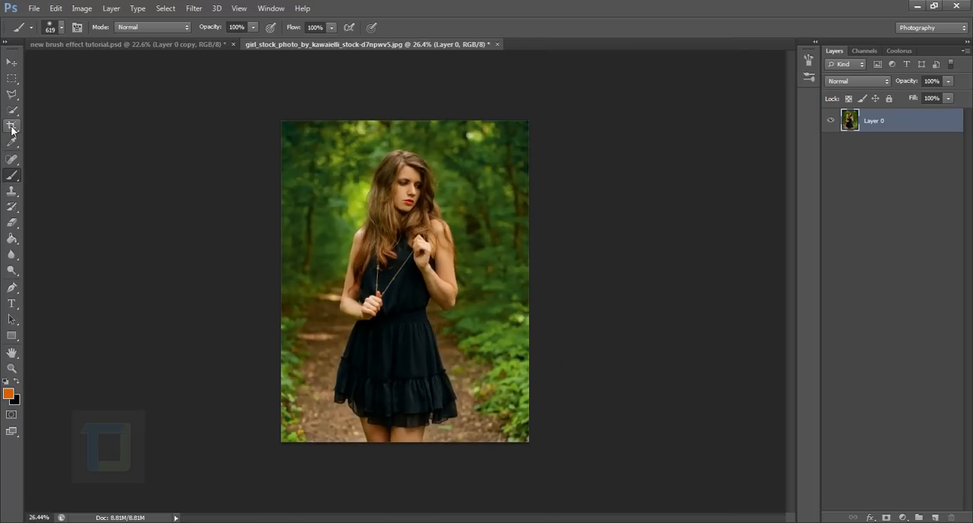
Step: Drag the crop frame beyond the photo on all sides to add transparent canvas space
click(12, 126)
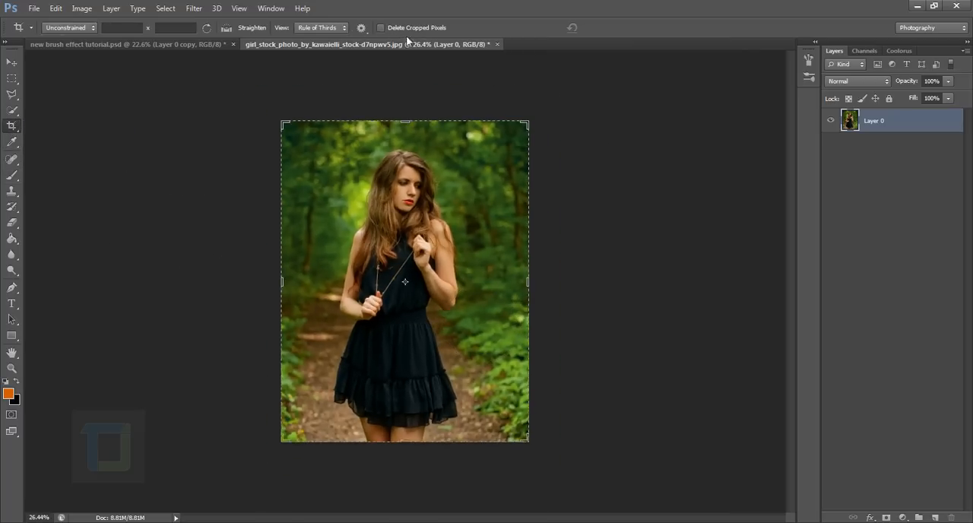
drag(526, 282, 619, 282)
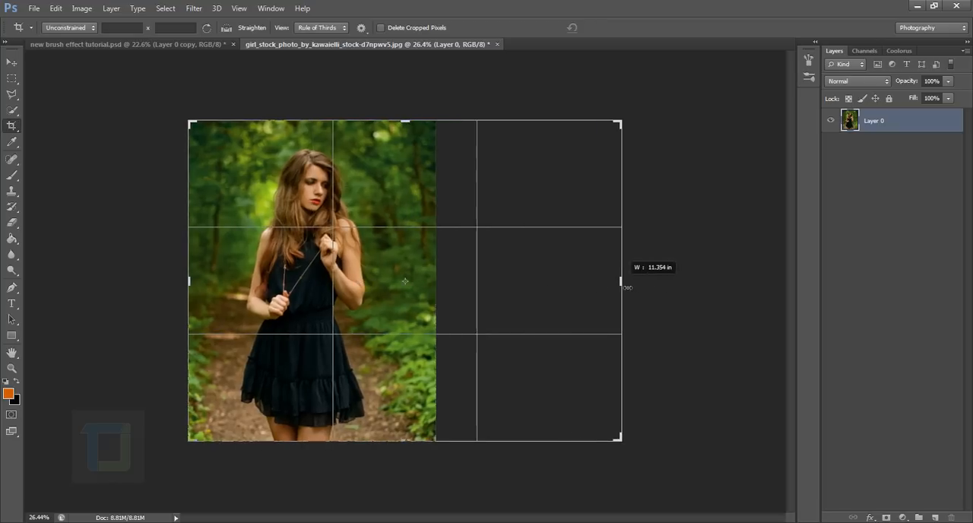
drag(188, 281, 175, 283)
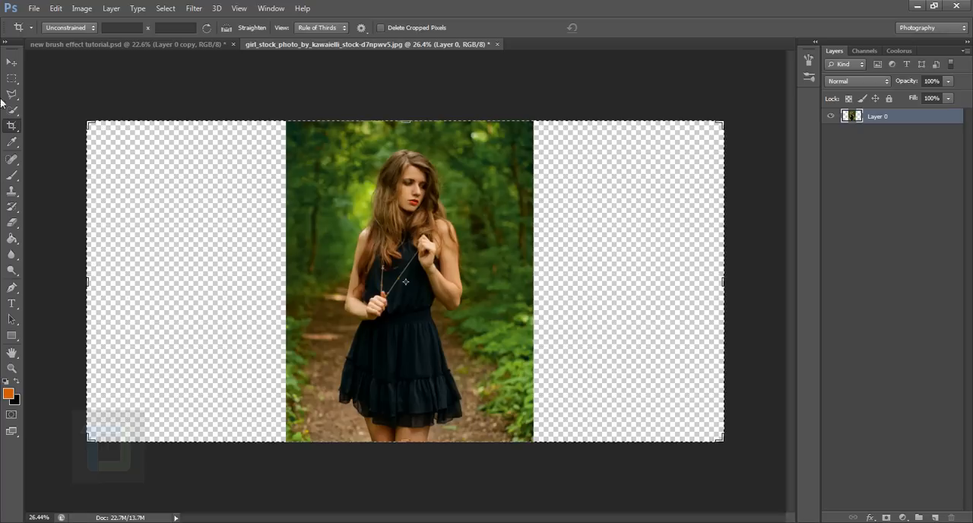
drag(405, 122, 413, 115)
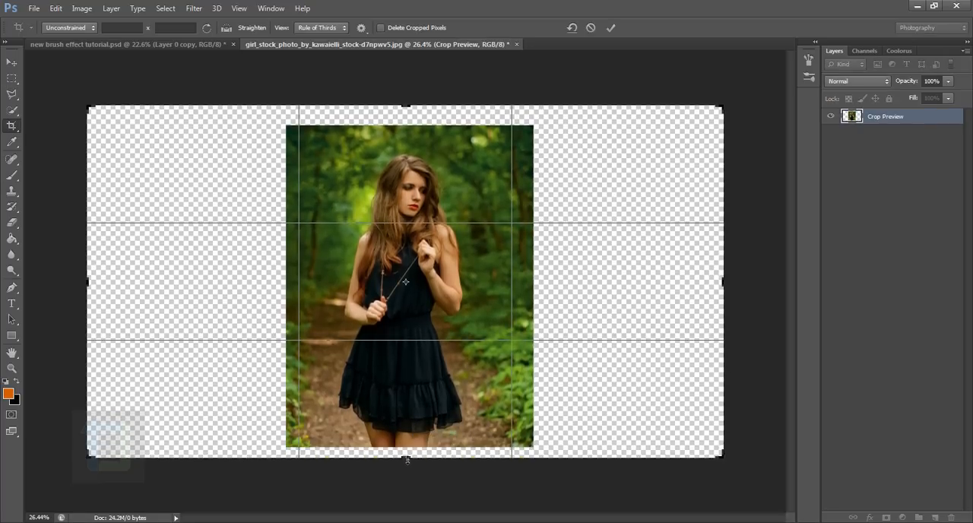
click(611, 28)
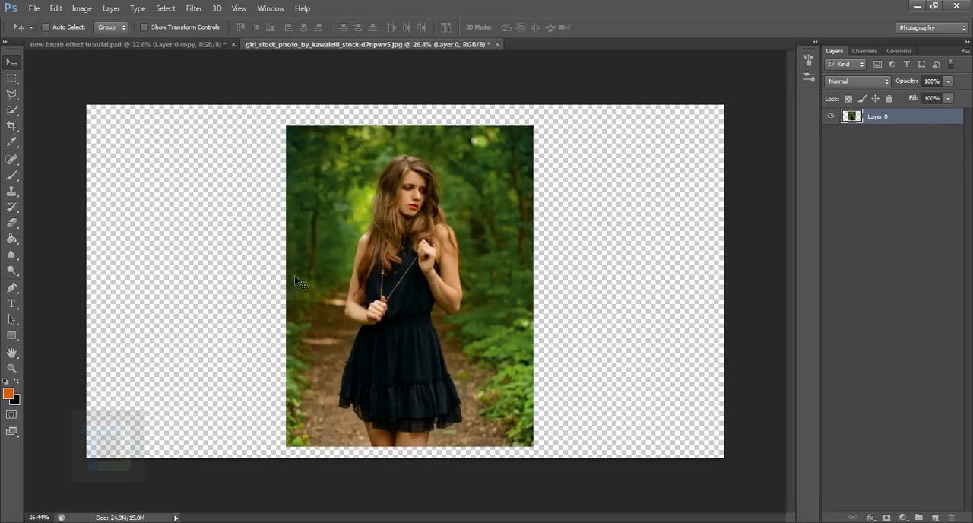
Step: Add a new layer beneath the photo and rename the photo layer 'model'
click(934, 517)
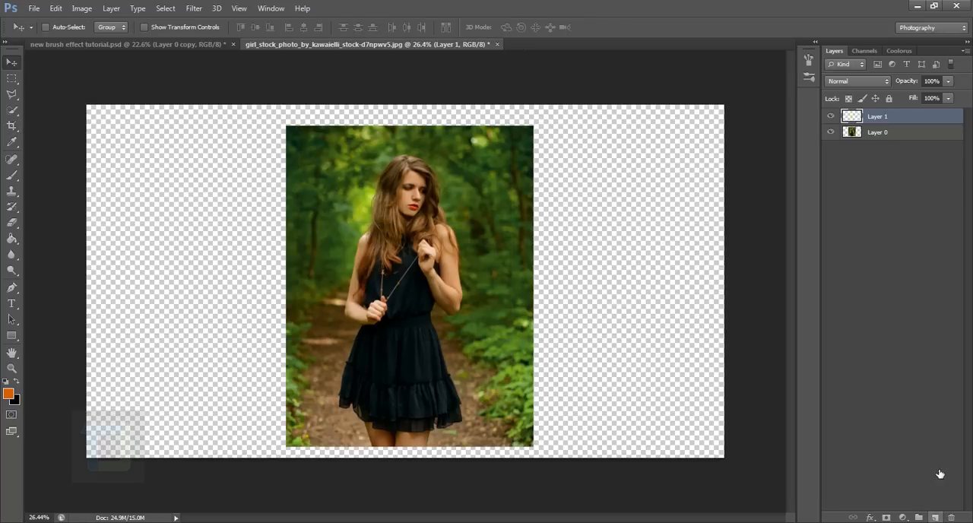
drag(878, 132, 878, 112)
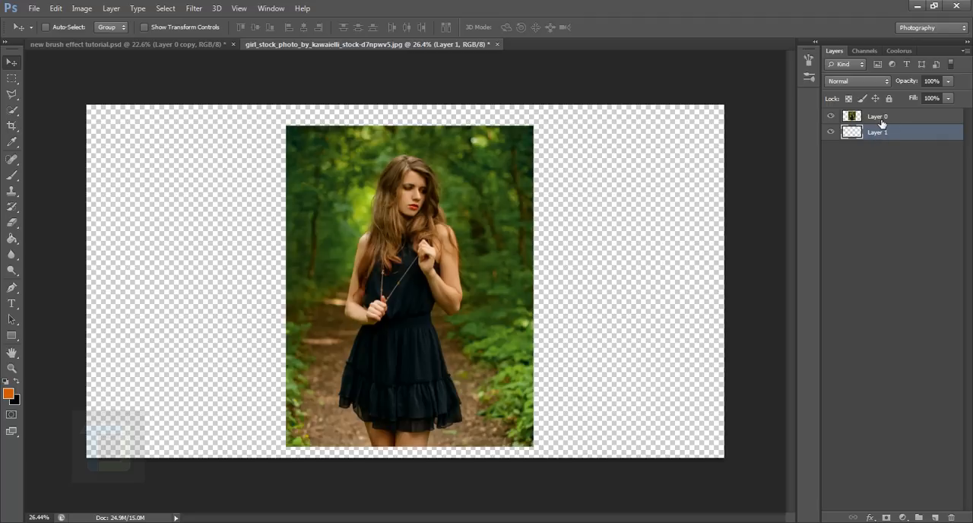
double_click(878, 115)
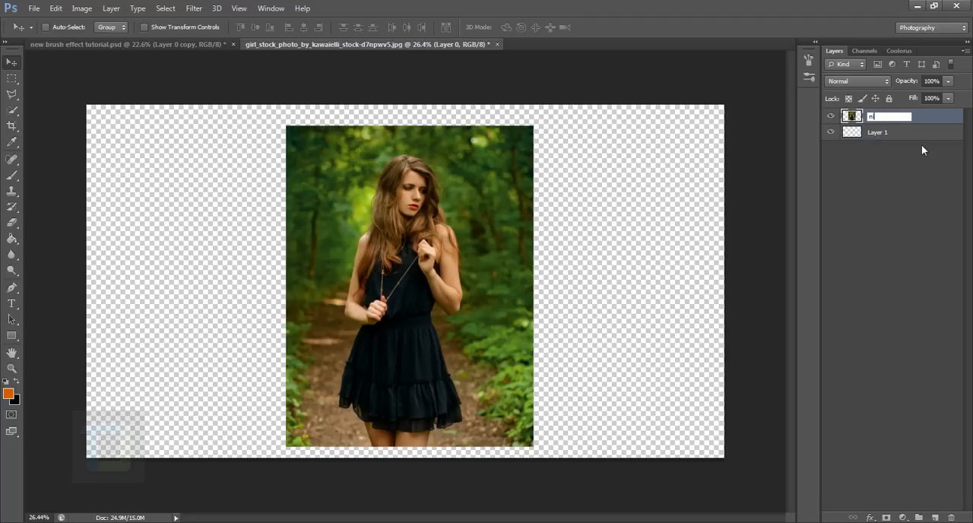
text(model)
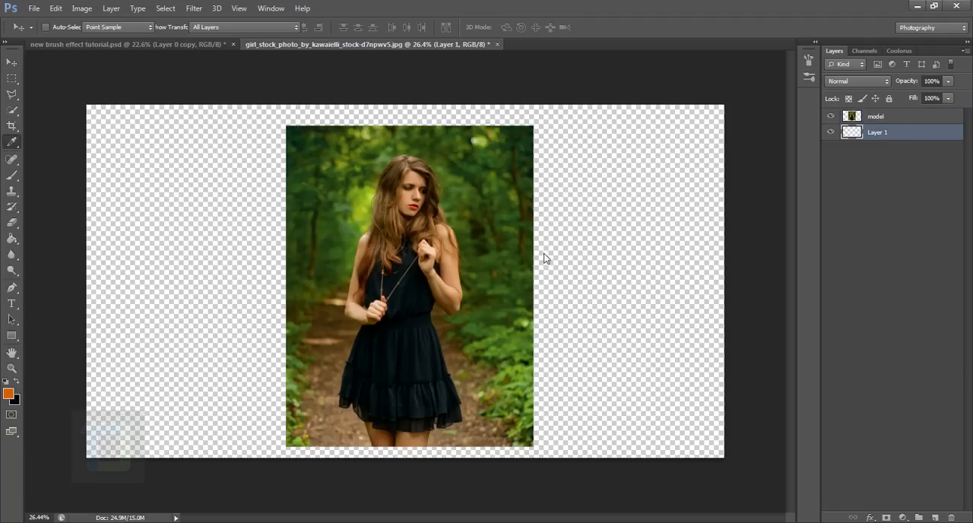
Step: Fill the new bottom layer with white using the Paint Bucket, then select the model layer
click(8, 392)
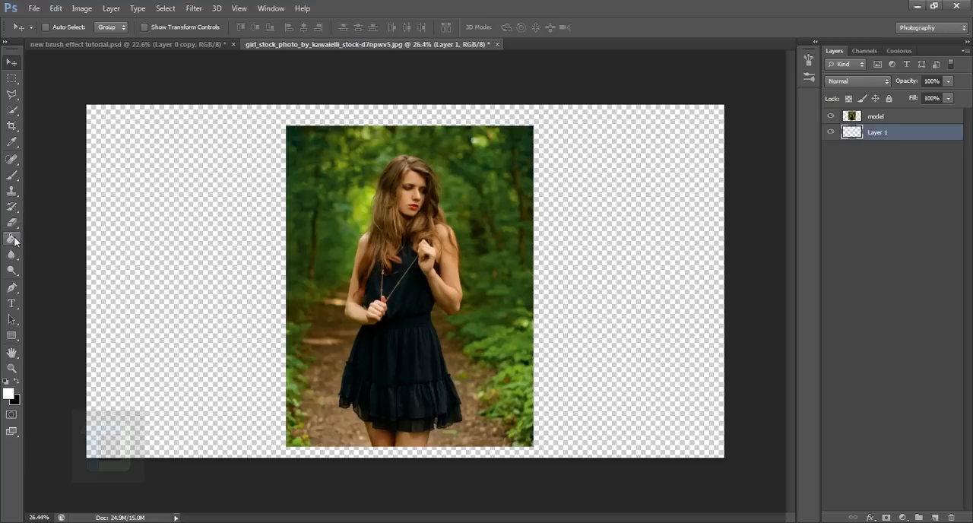
click(12, 238)
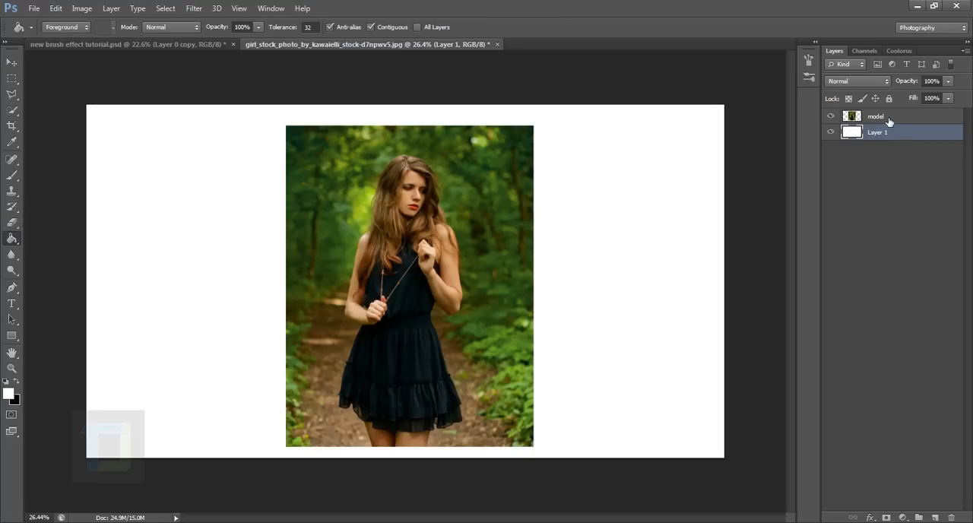
click(886, 116)
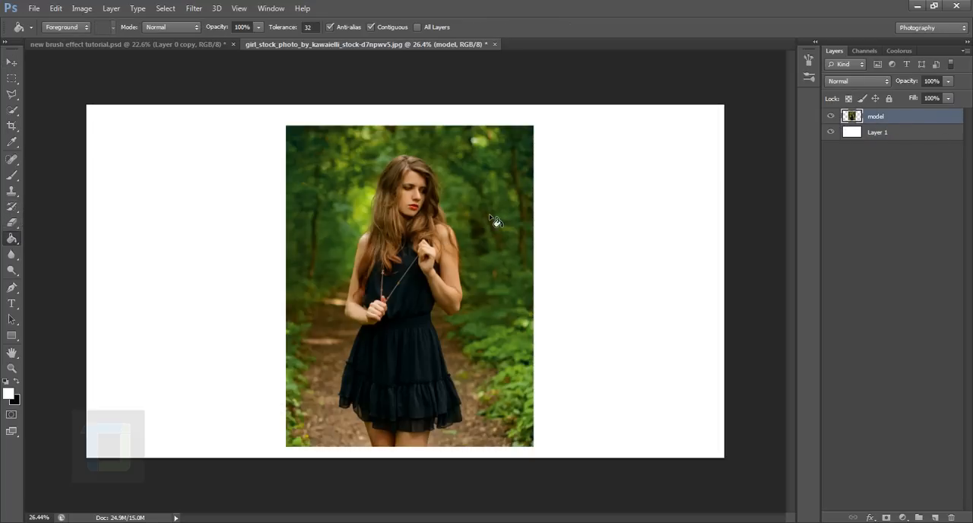
Step: Scale the model photo down slightly with Free Transform and move it to the canvas centre
key(ctrl+t)
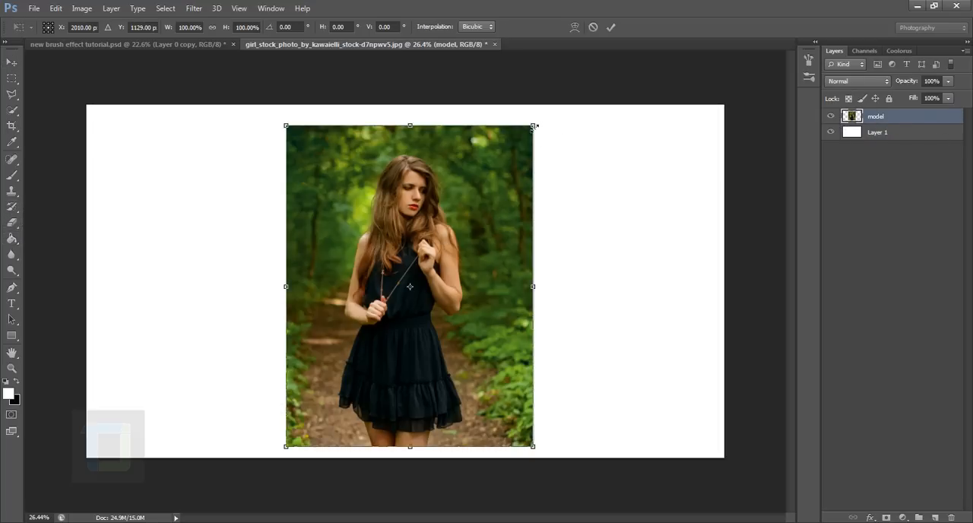
drag(534, 126, 508, 160)
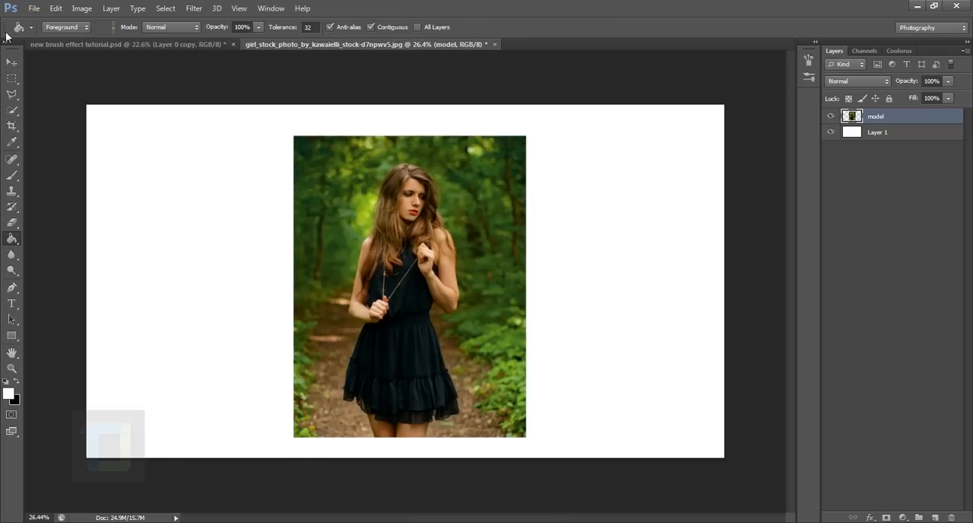
click(12, 63)
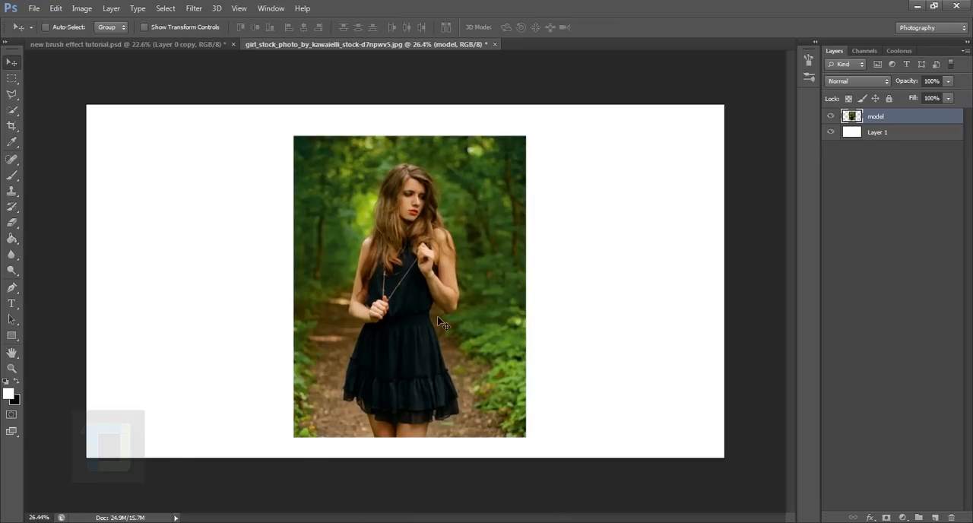
drag(437, 321, 433, 308)
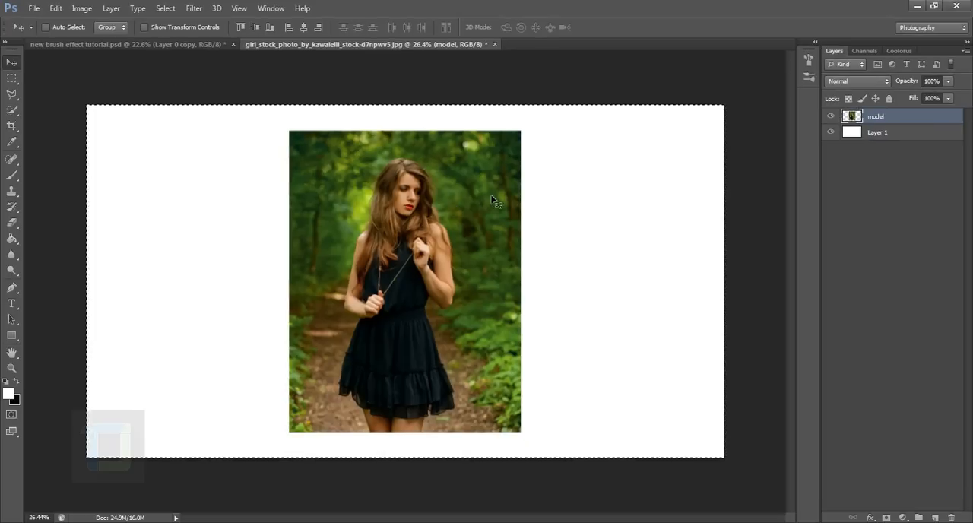
key(ctrl+a)
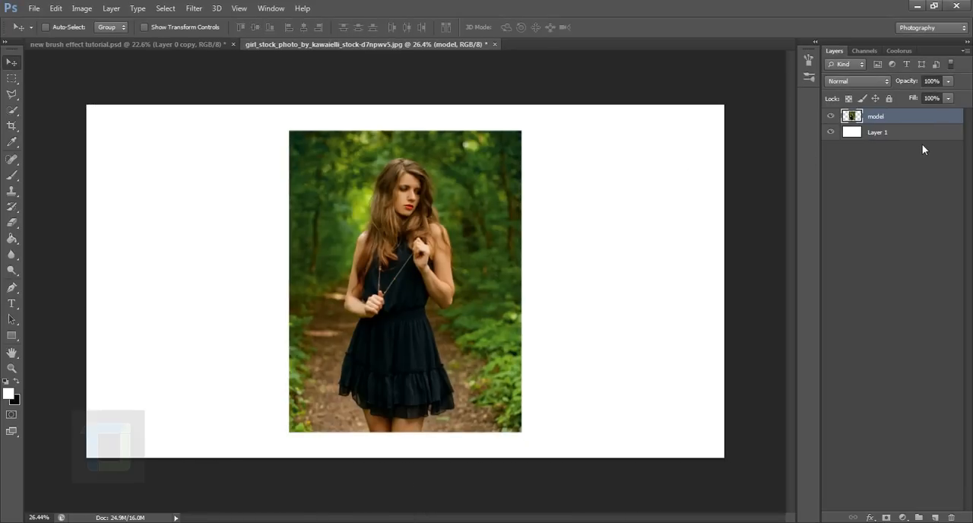
mouse_move(920, 133)
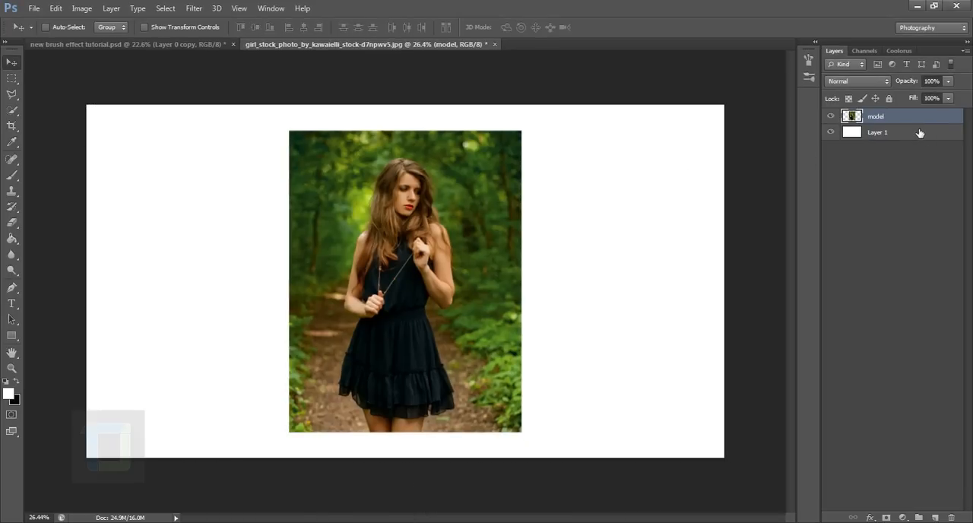
Step: Fill the model layer's mask with solid black so the photo is completely hidden
key(ctrl+d)
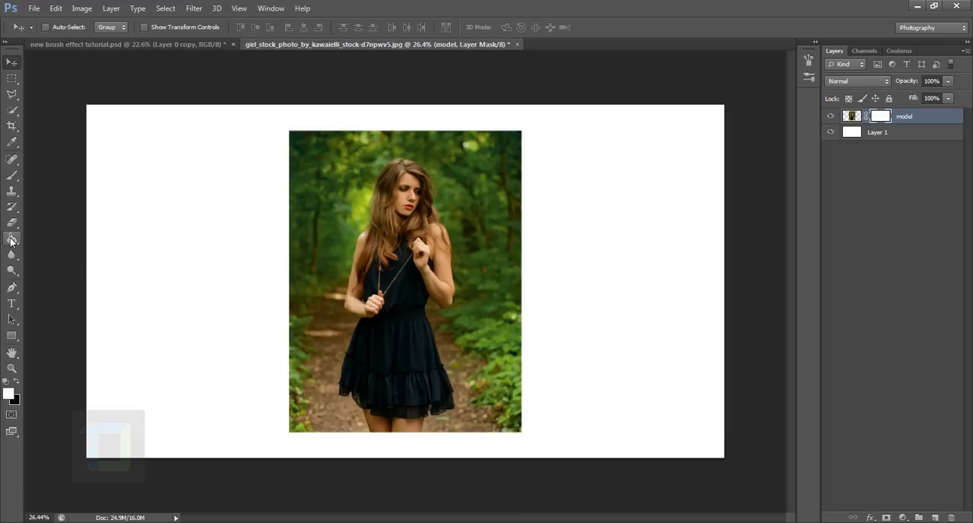
click(12, 240)
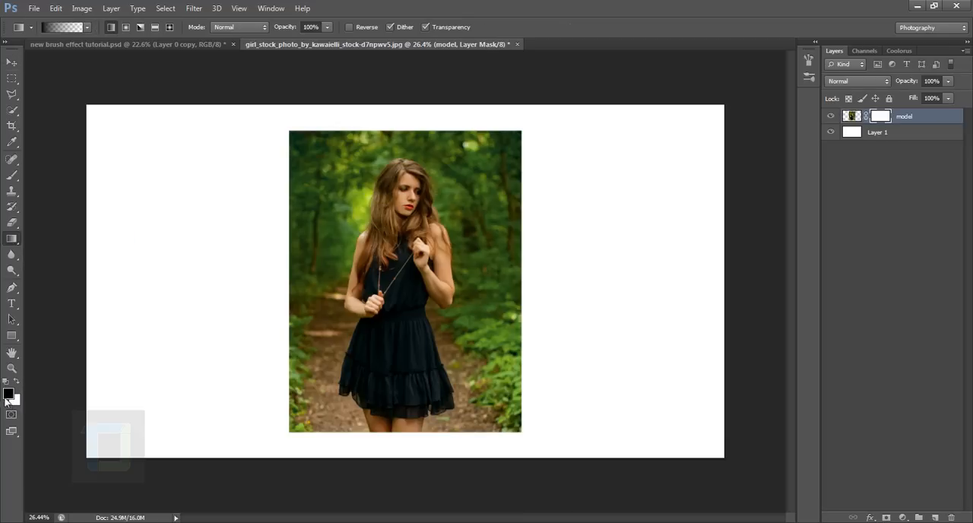
click(880, 115)
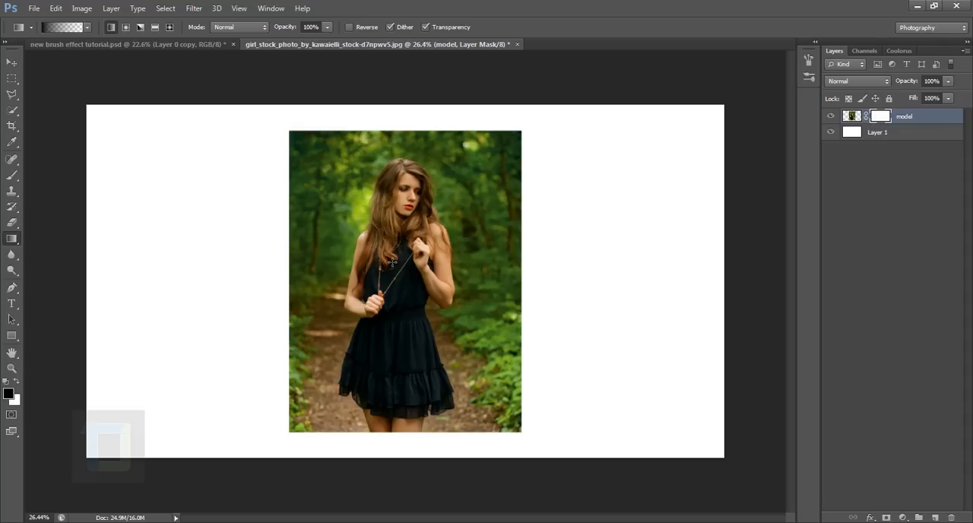
mouse_move(29, 241)
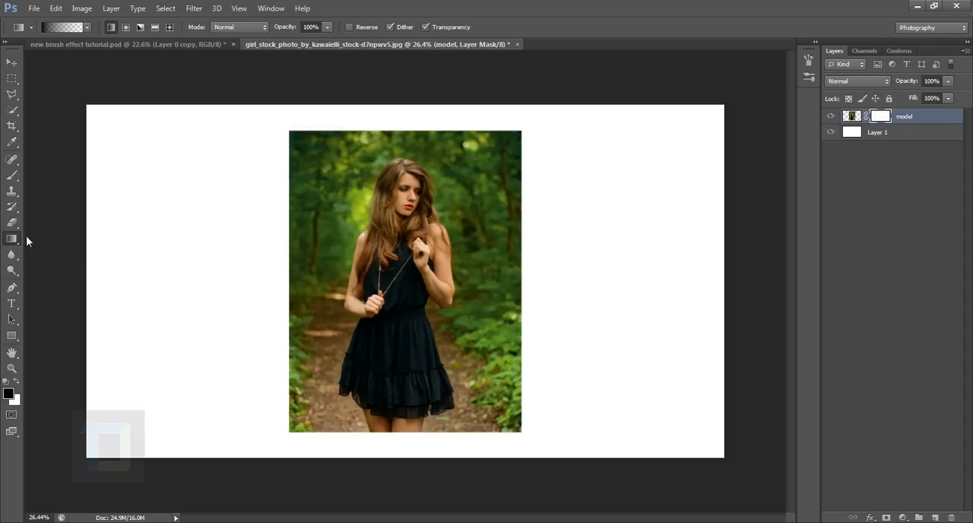
click(12, 239)
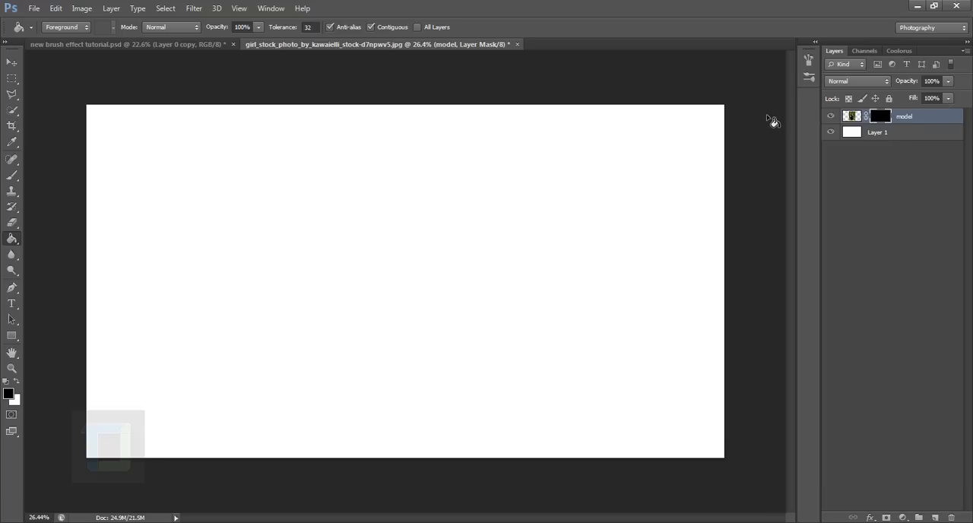
mouse_move(890, 124)
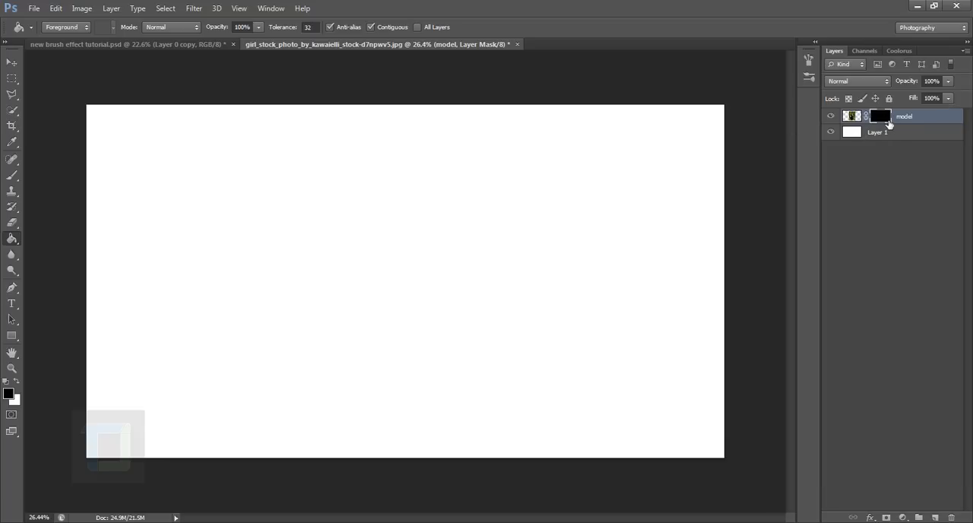
mouse_move(11, 223)
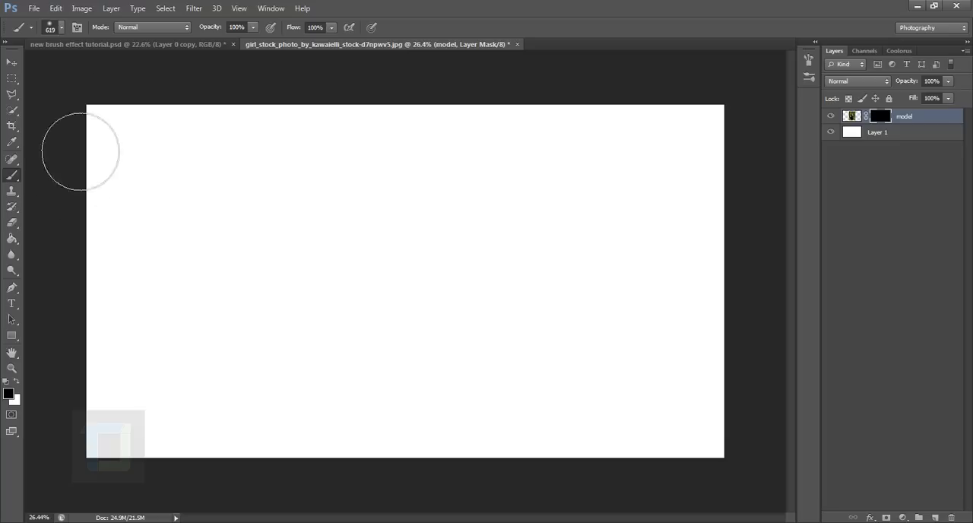
Step: Load the Paint.abr brush set from the brush preset picker's options menu
click(61, 27)
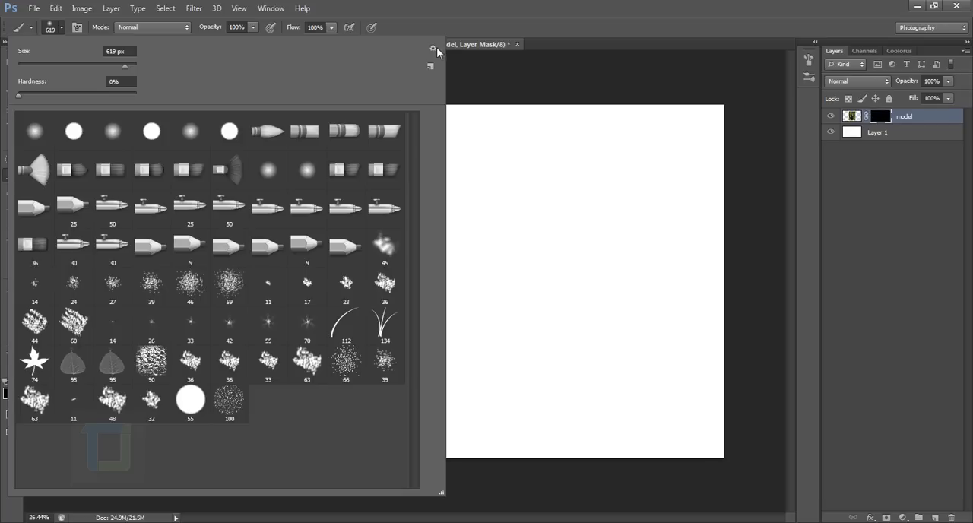
click(431, 47)
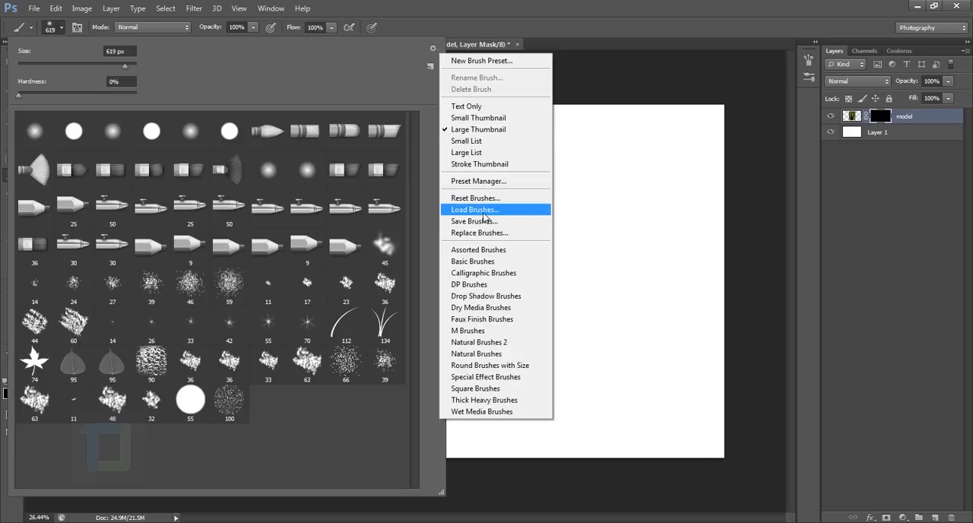
click(475, 209)
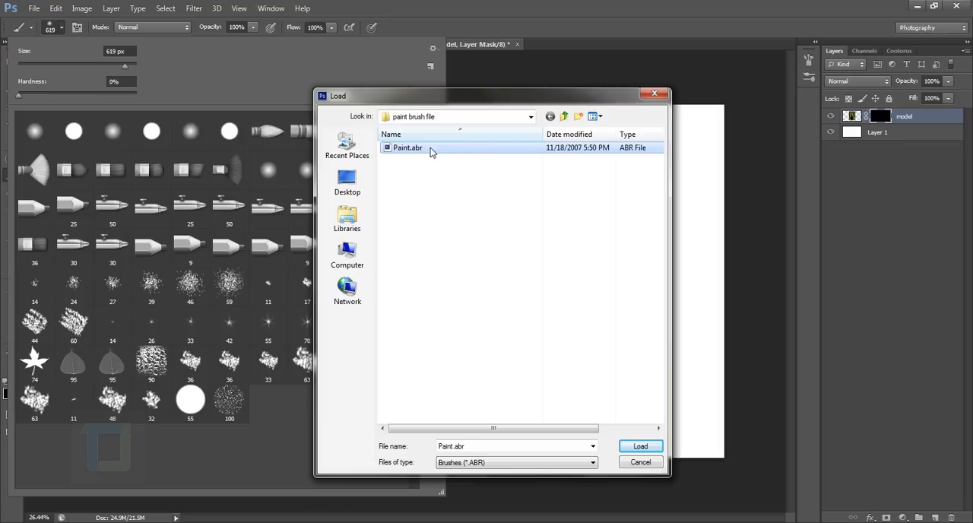
mouse_move(437, 153)
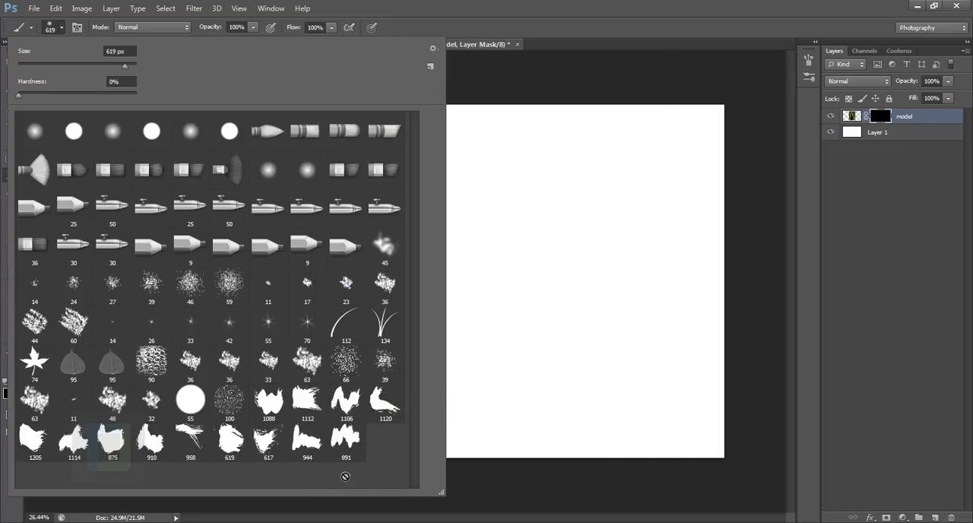
mouse_move(307, 399)
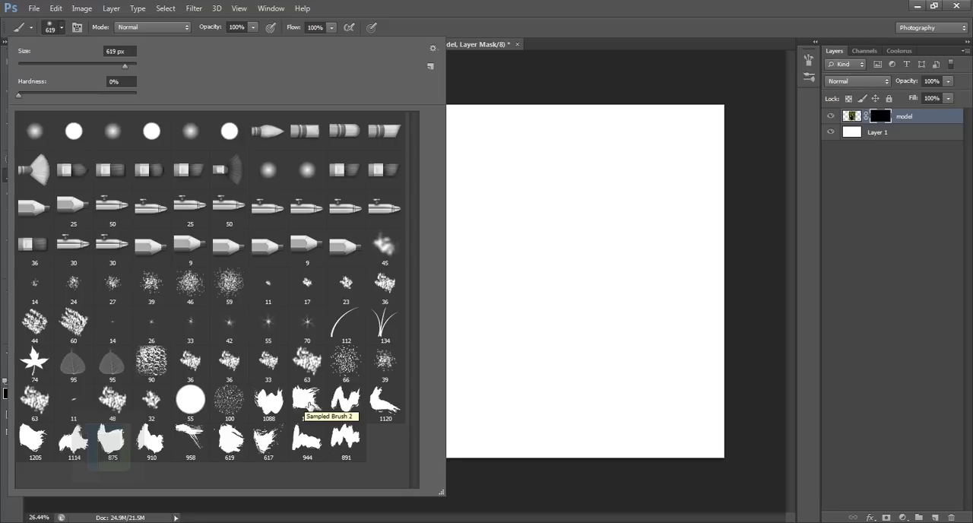
Step: Pick a paint-stroke brush, switch to white, shrink it, and paint the face onto the mask
click(307, 402)
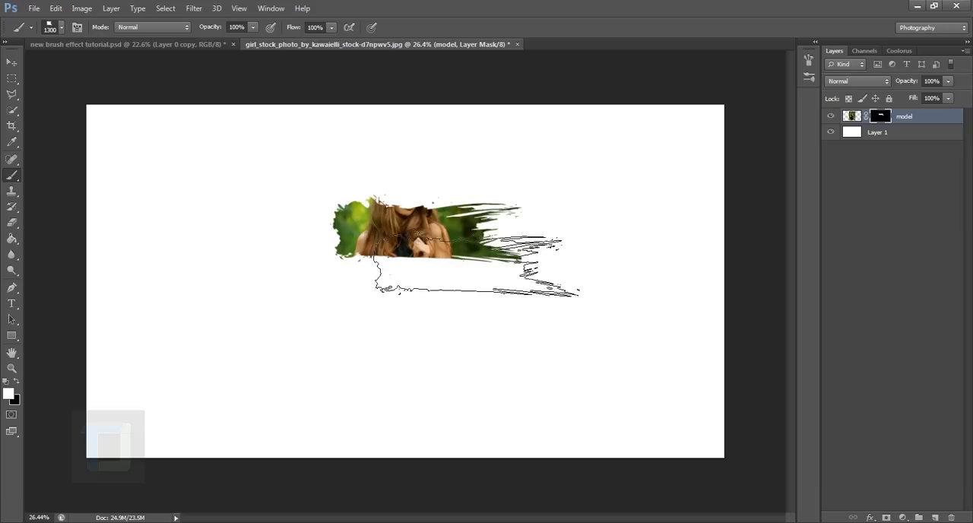
key(x)
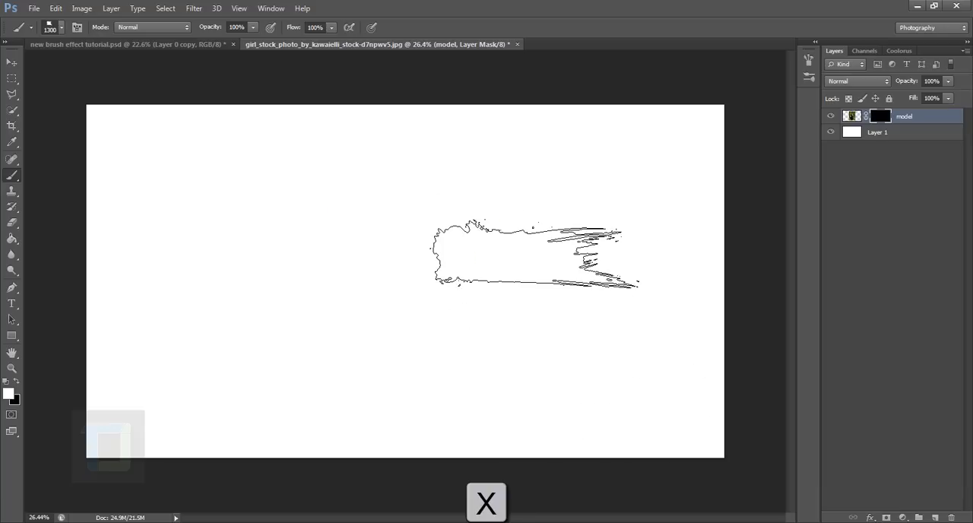
key([)
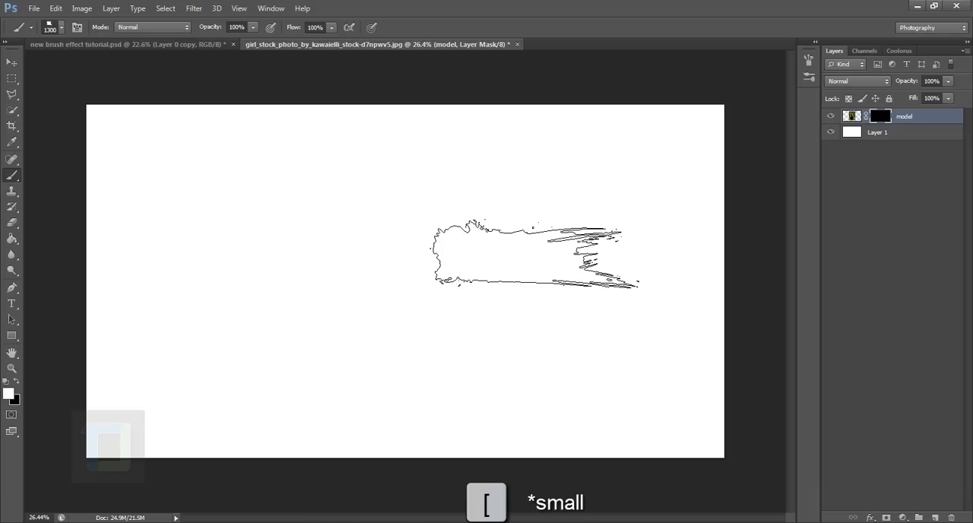
key([)
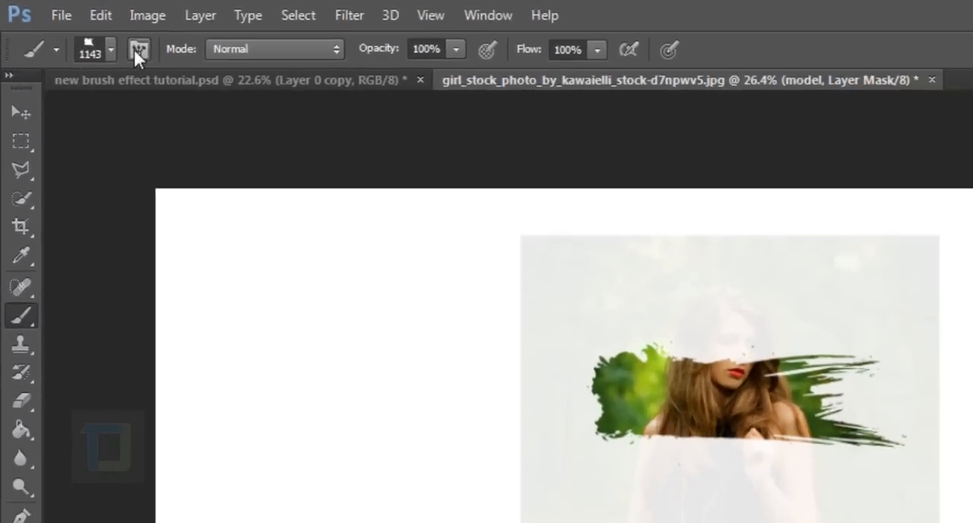
Step: Paint white with several Paint brush tips and sizes to reveal the model from hair to dress
click(140, 49)
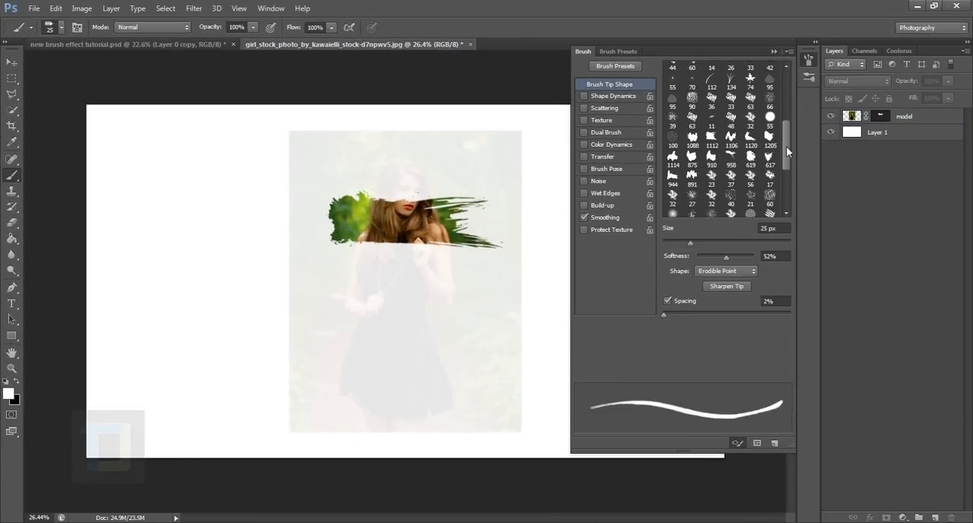
click(730, 136)
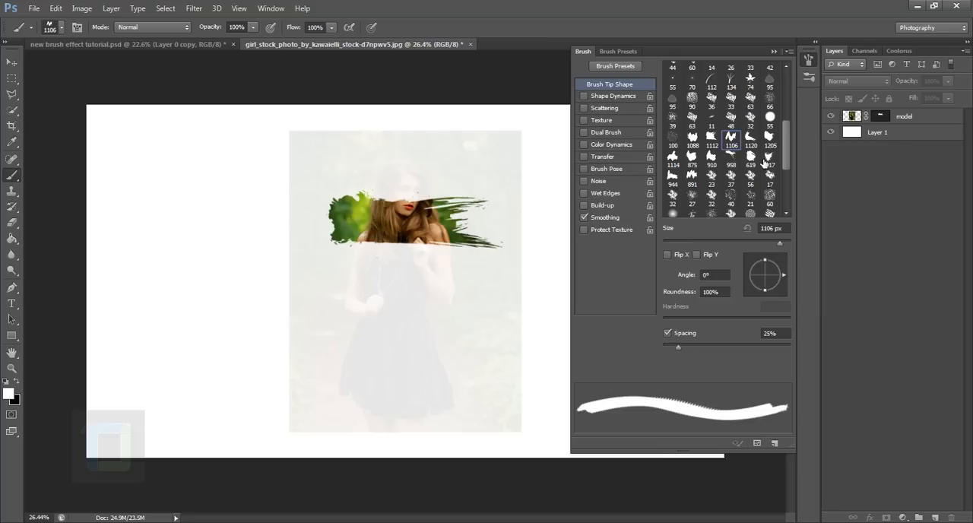
click(750, 160)
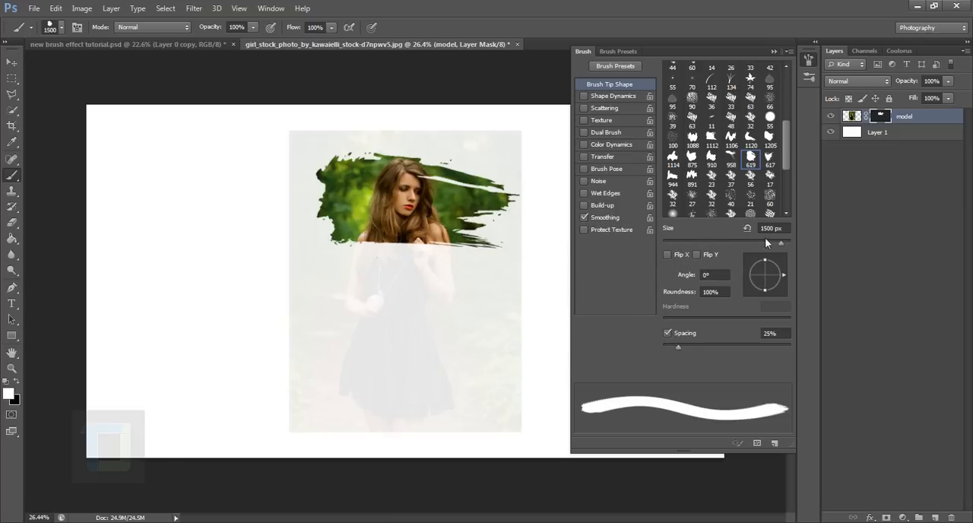
click(711, 155)
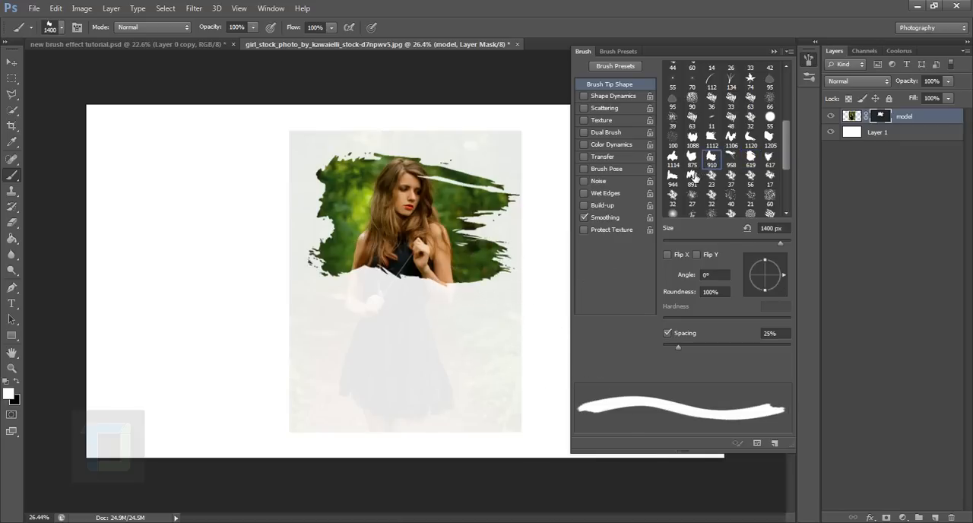
click(691, 175)
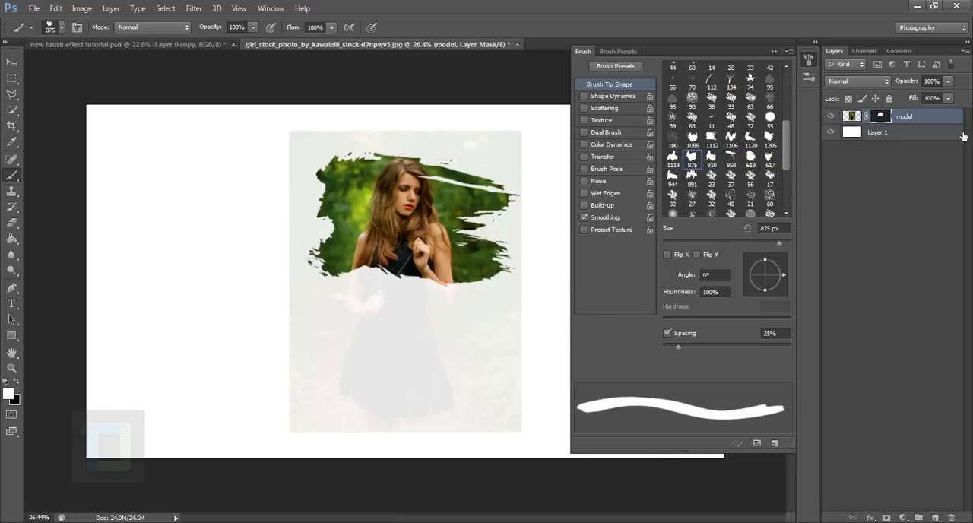
click(750, 160)
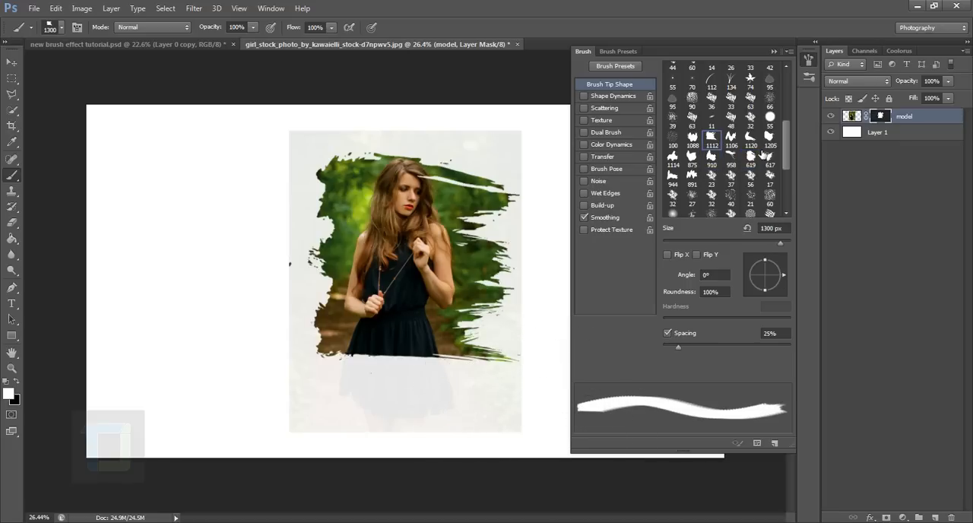
click(769, 140)
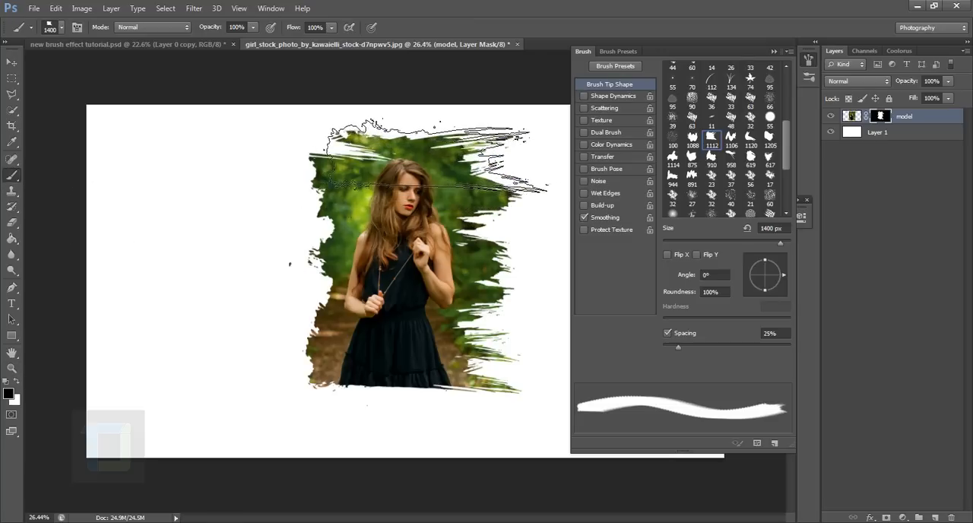
Step: Paint ragged black strokes along the photo edges using brush tips 1106, 958 and 619
click(769, 155)
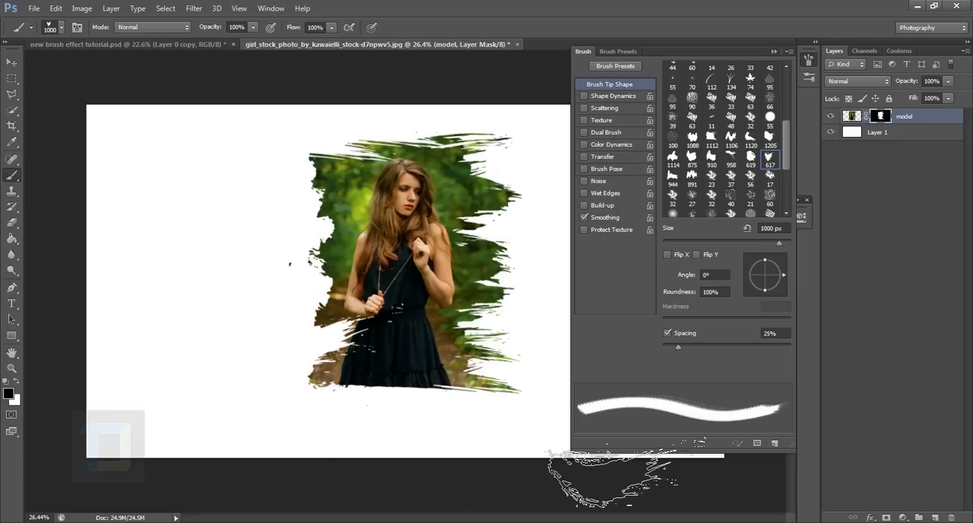
click(751, 157)
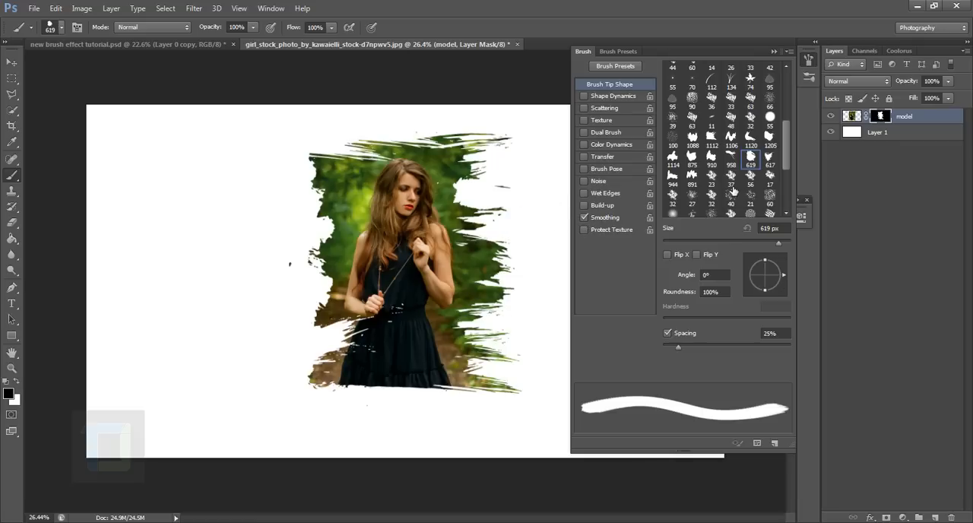
click(730, 145)
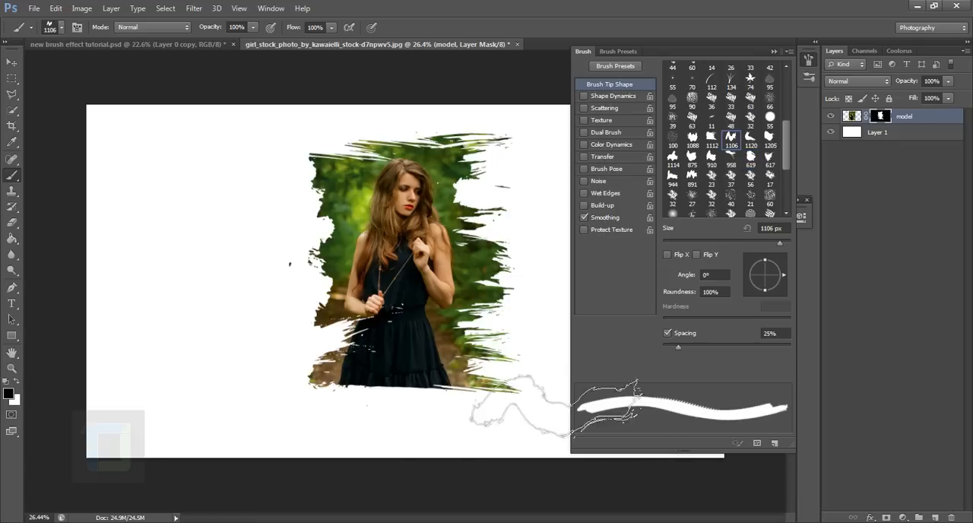
click(731, 165)
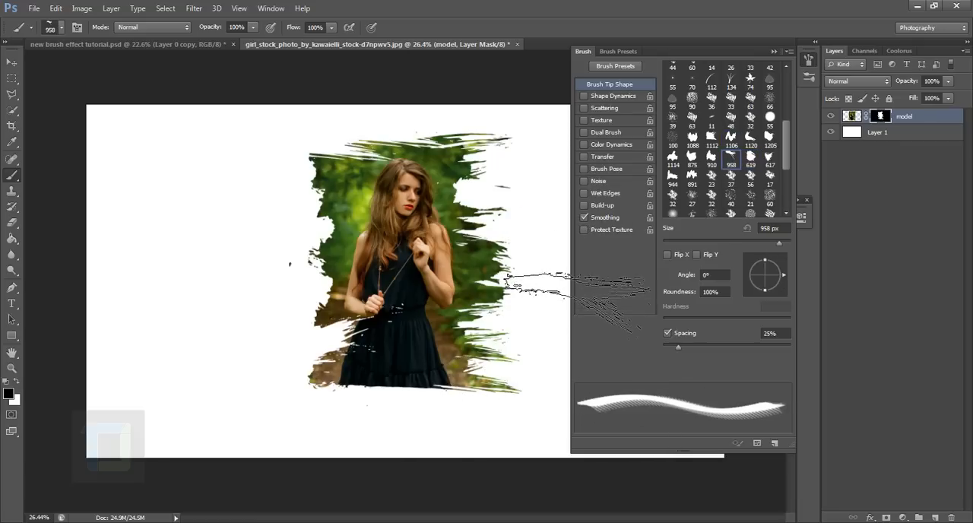
drag(517, 289, 441, 183)
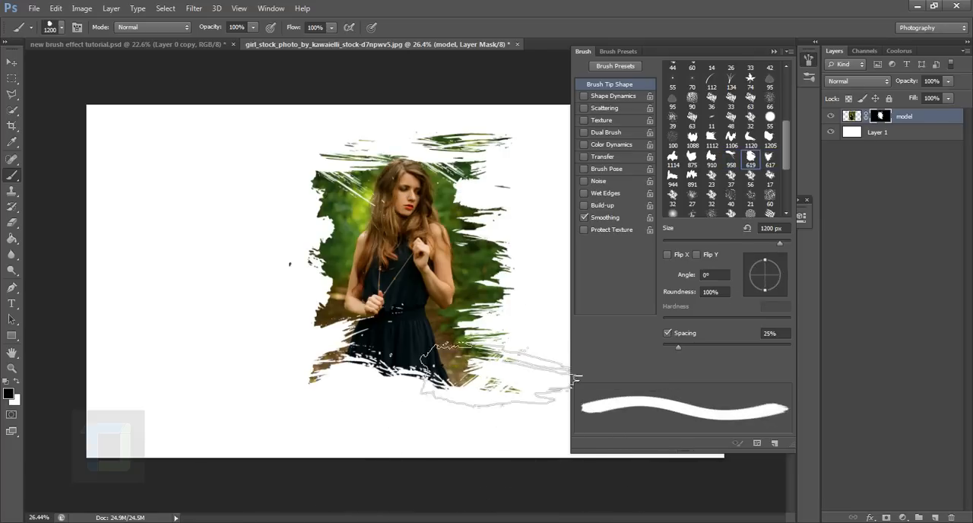
click(770, 160)
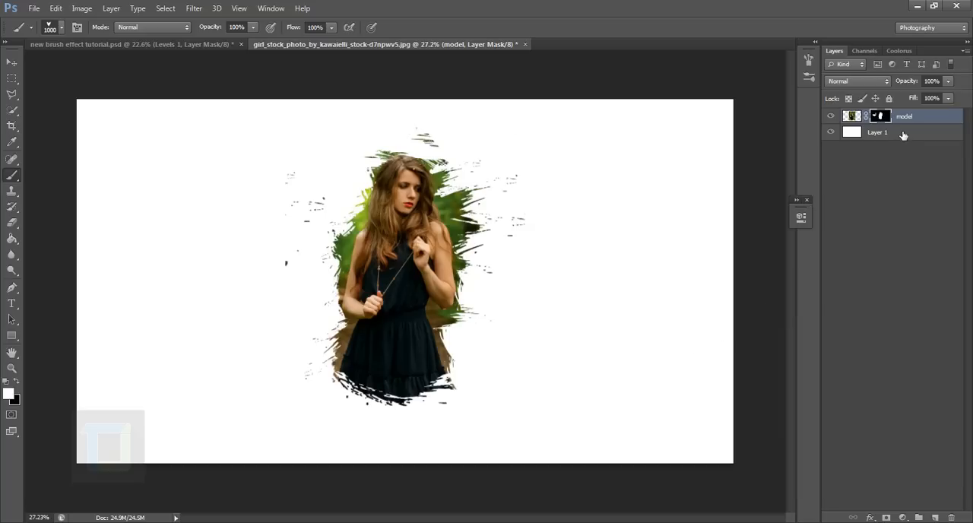
mouse_move(905, 513)
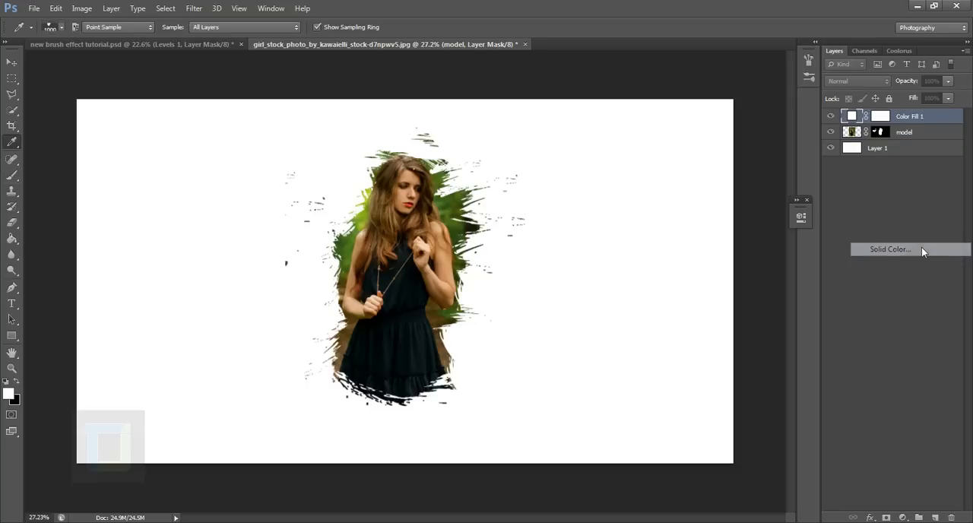
Step: Add a Solid Color fill layer of #000423 in Exclusion blend mode
click(888, 249)
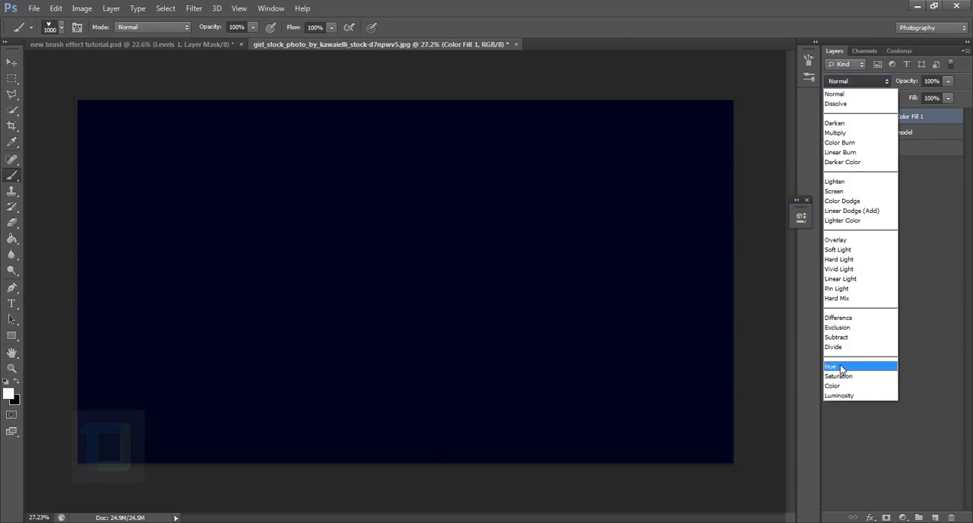
click(837, 327)
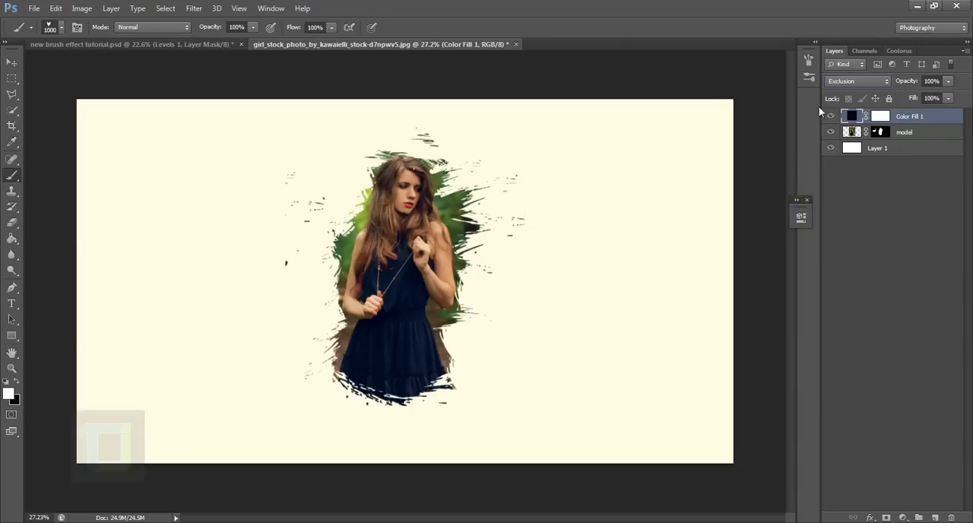
click(851, 116)
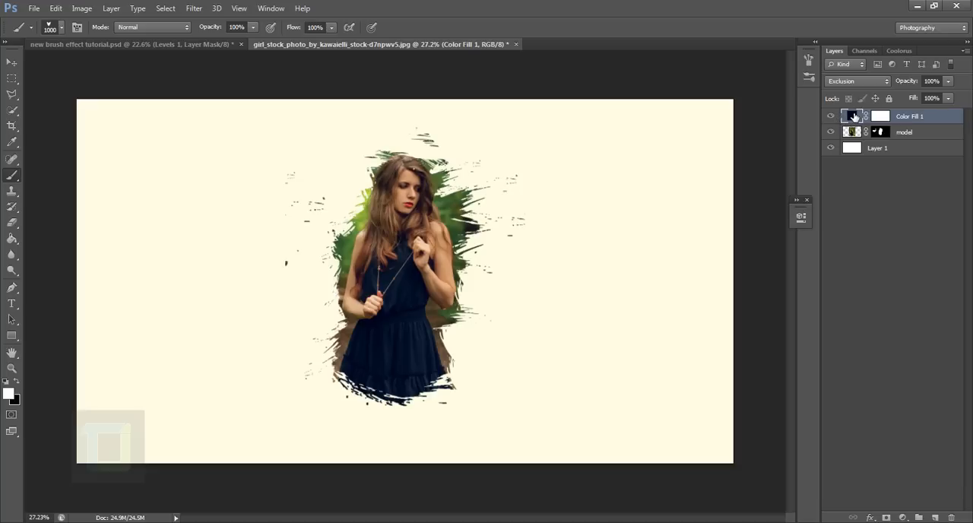
double_click(851, 115)
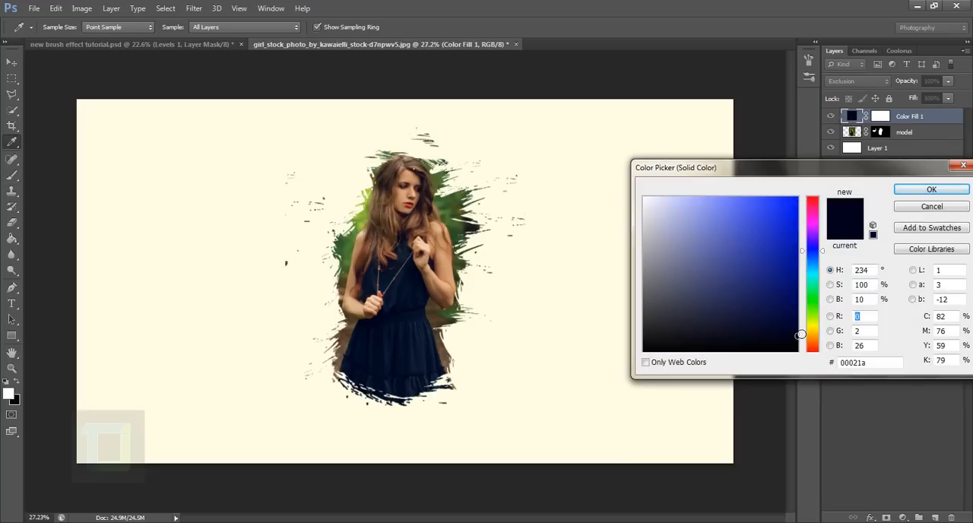
click(801, 322)
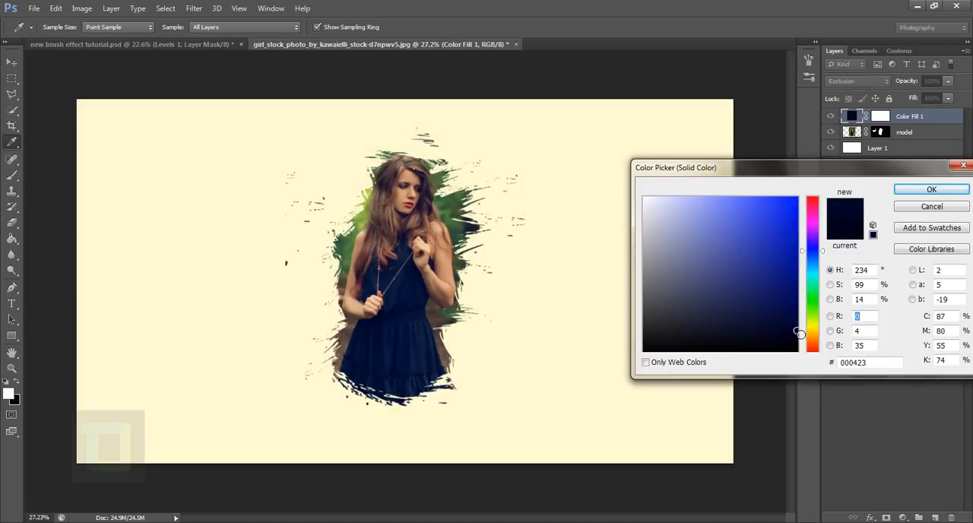
click(931, 188)
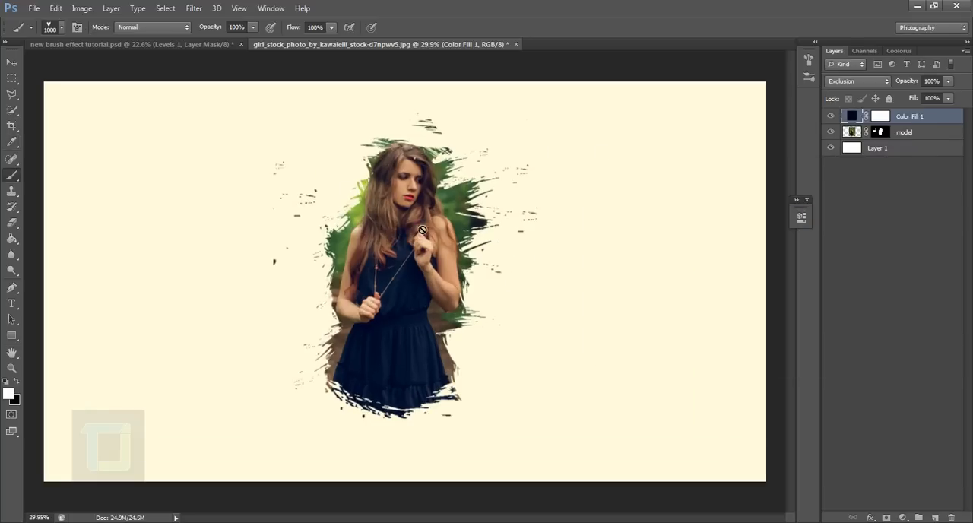
Step: Add a Levels adjustment with midtones 1.51 and white input 240, then close Properties
click(903, 517)
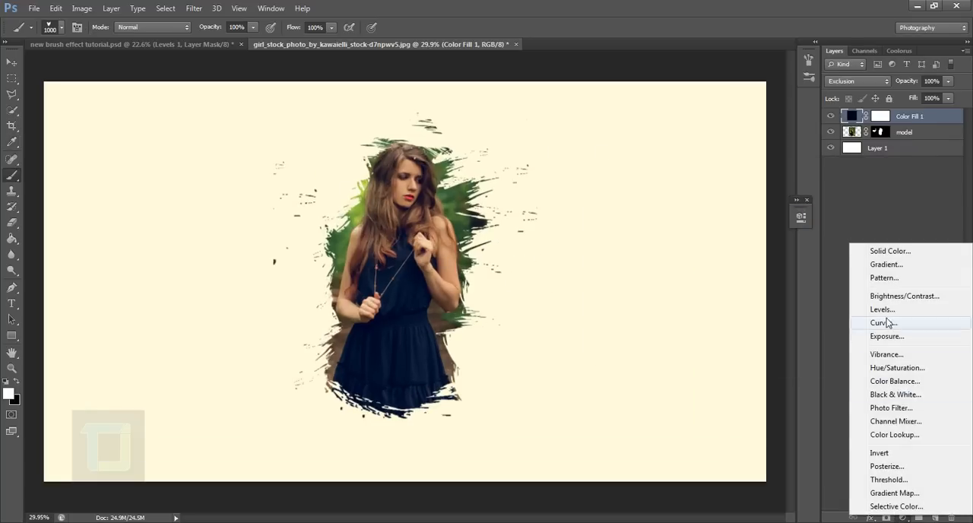
click(881, 310)
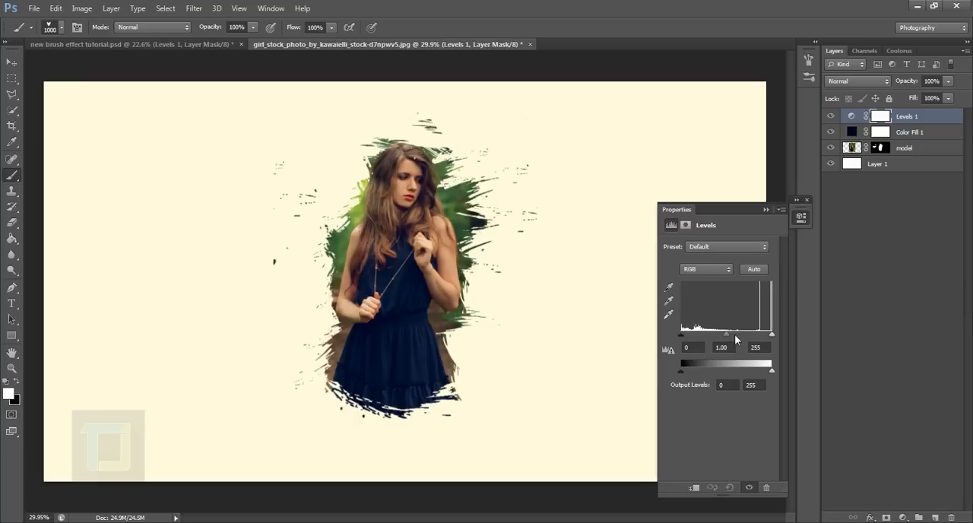
drag(726, 335, 698, 335)
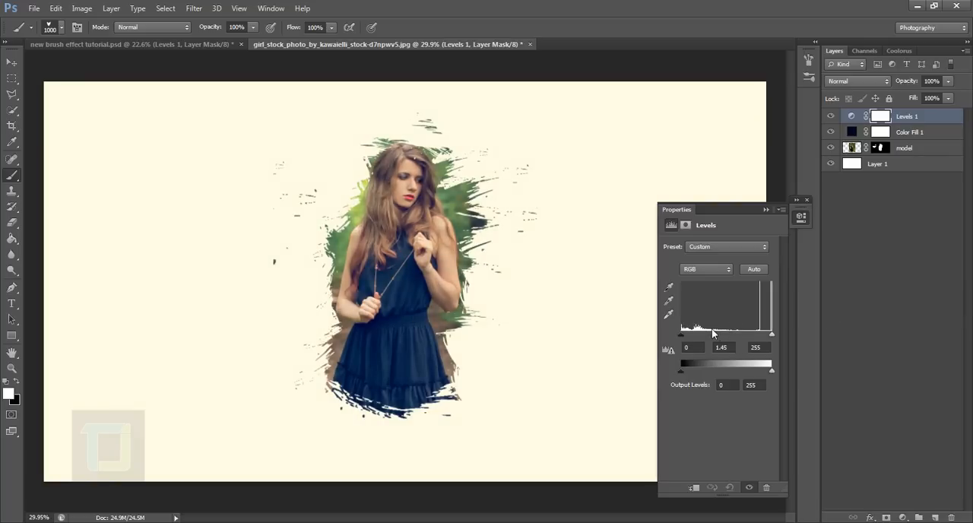
drag(696, 333, 713, 333)
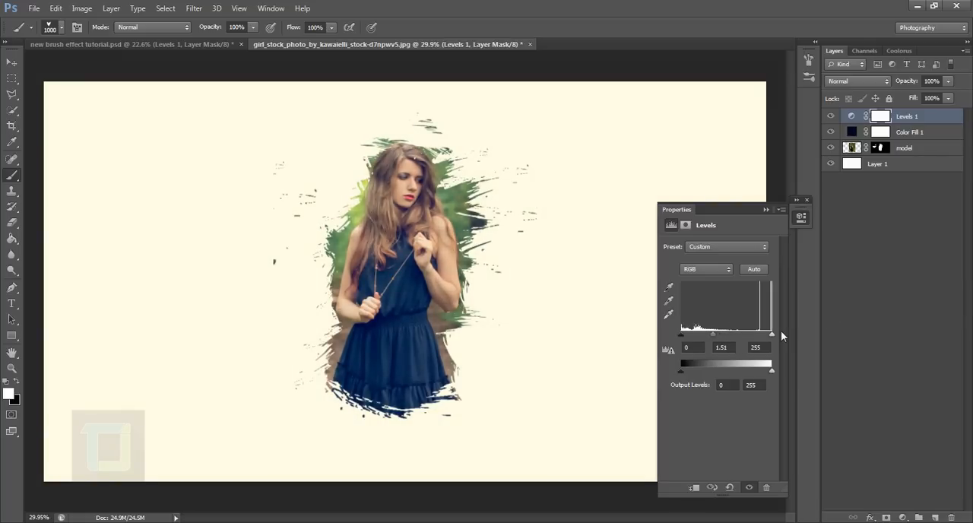
drag(773, 335, 772, 334)
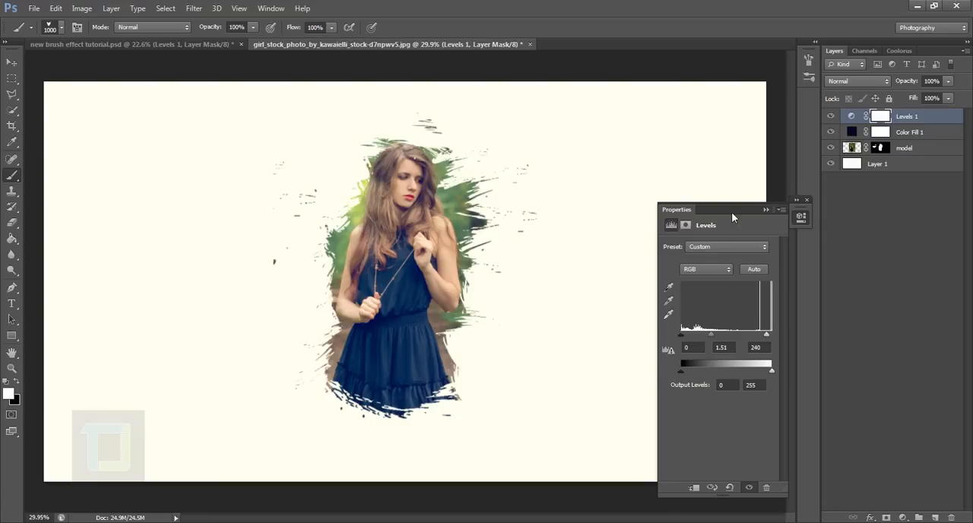
click(807, 199)
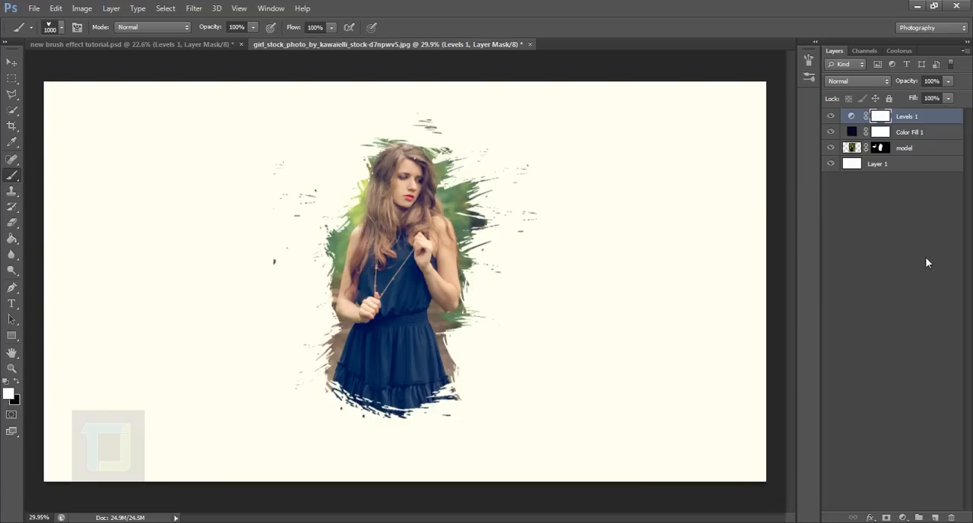
mouse_move(960, 189)
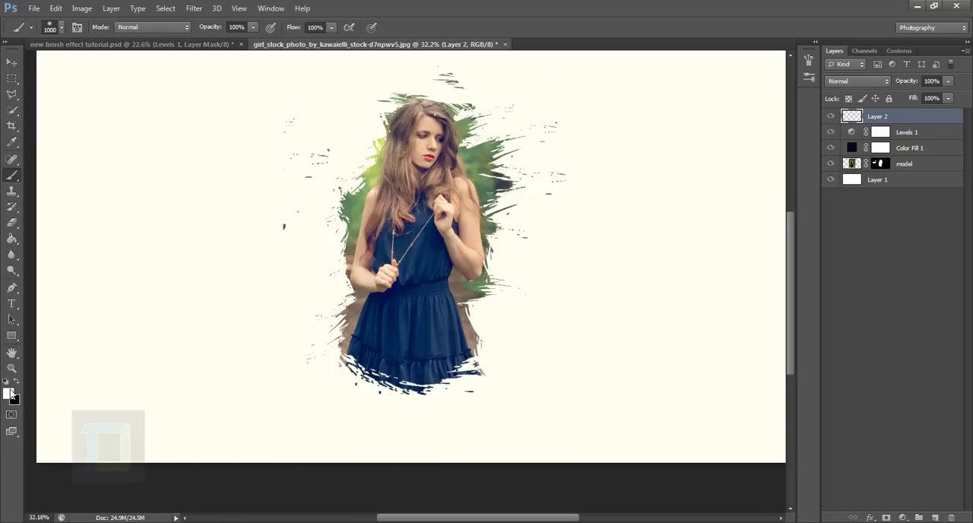
Step: Pick deep purple #600670 as the painting colour and set the light-leak layer to Screen
click(9, 392)
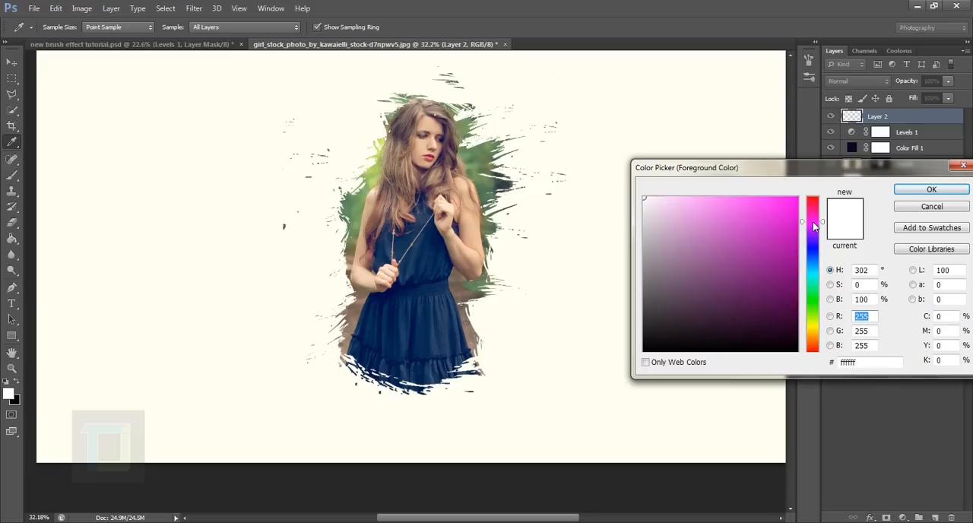
click(793, 285)
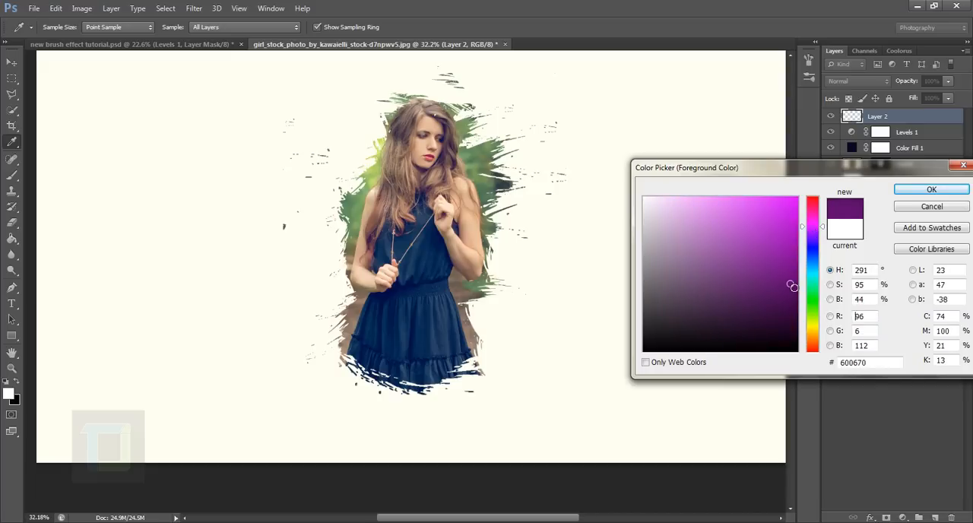
click(930, 188)
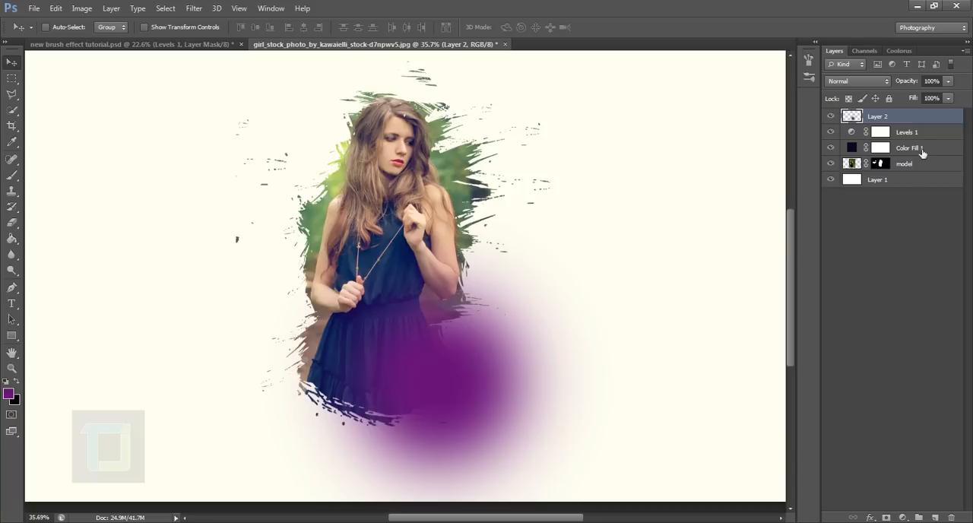
click(855, 80)
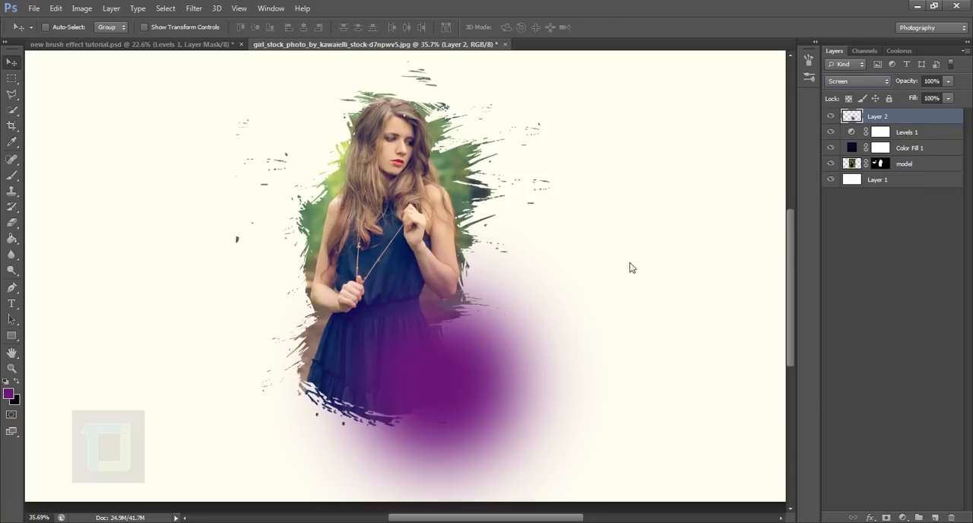